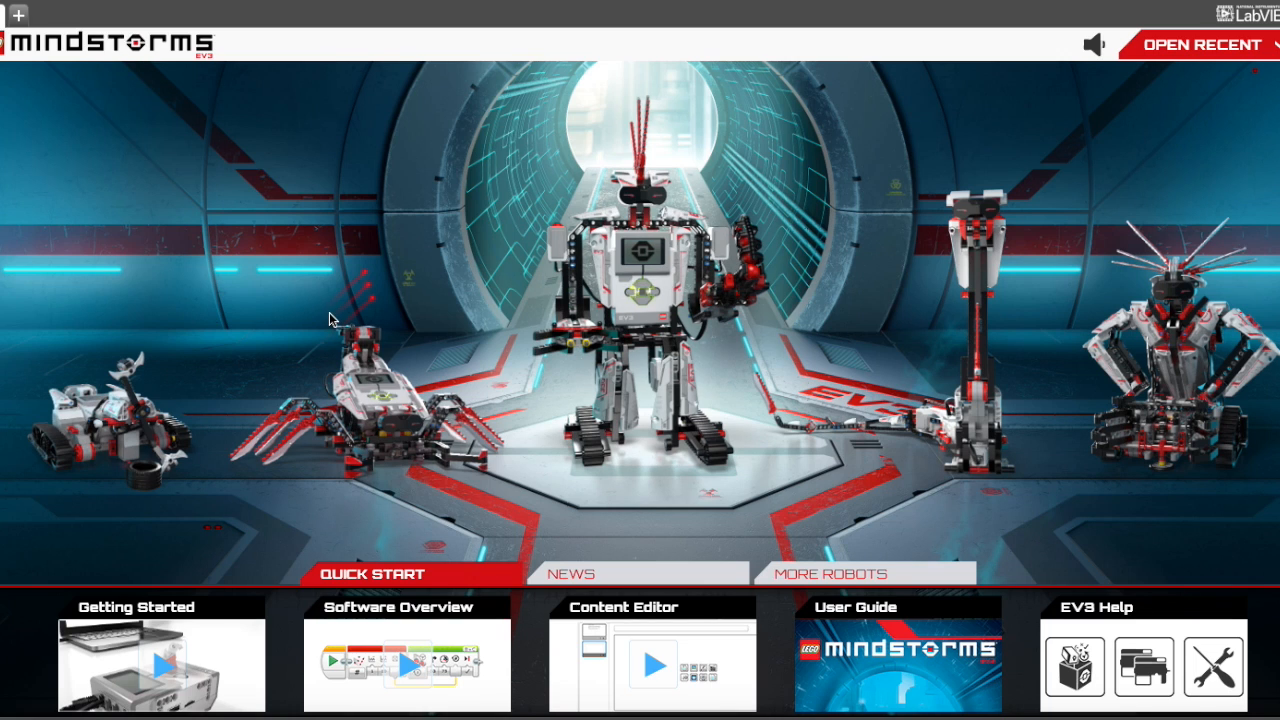
pyautogui.moveTo(285, 282)
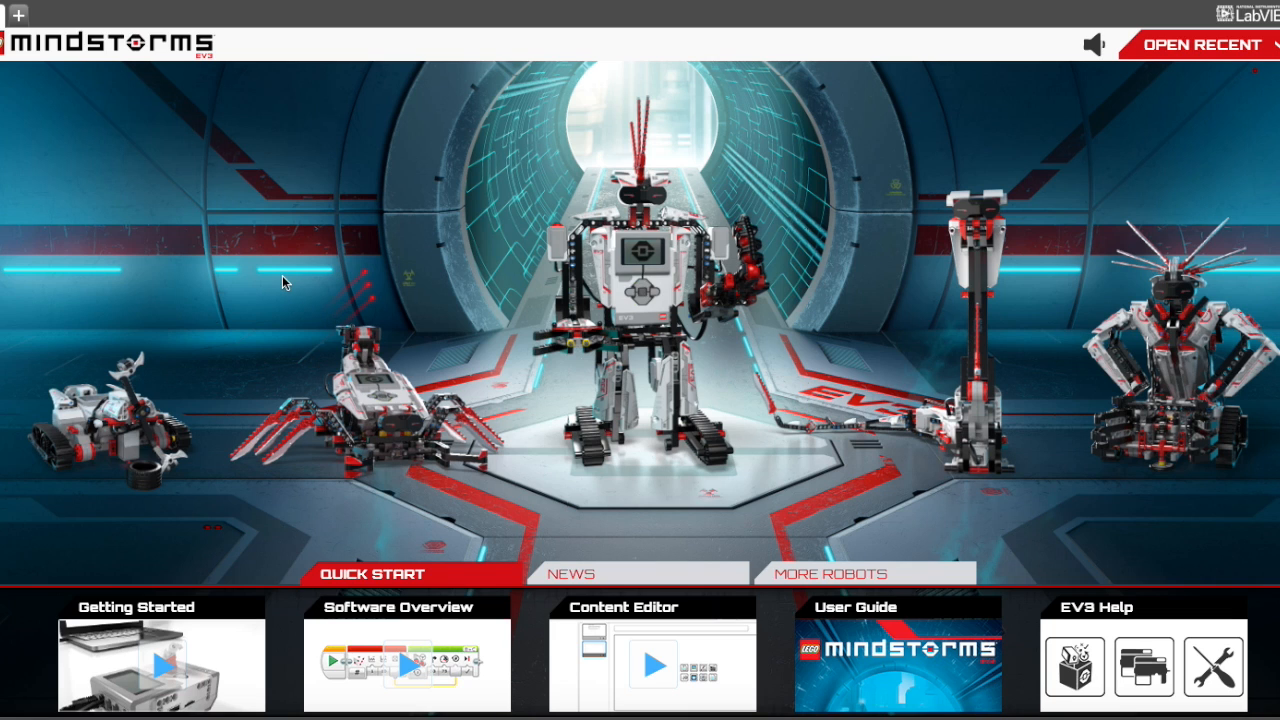
pyautogui.moveTo(32, 51)
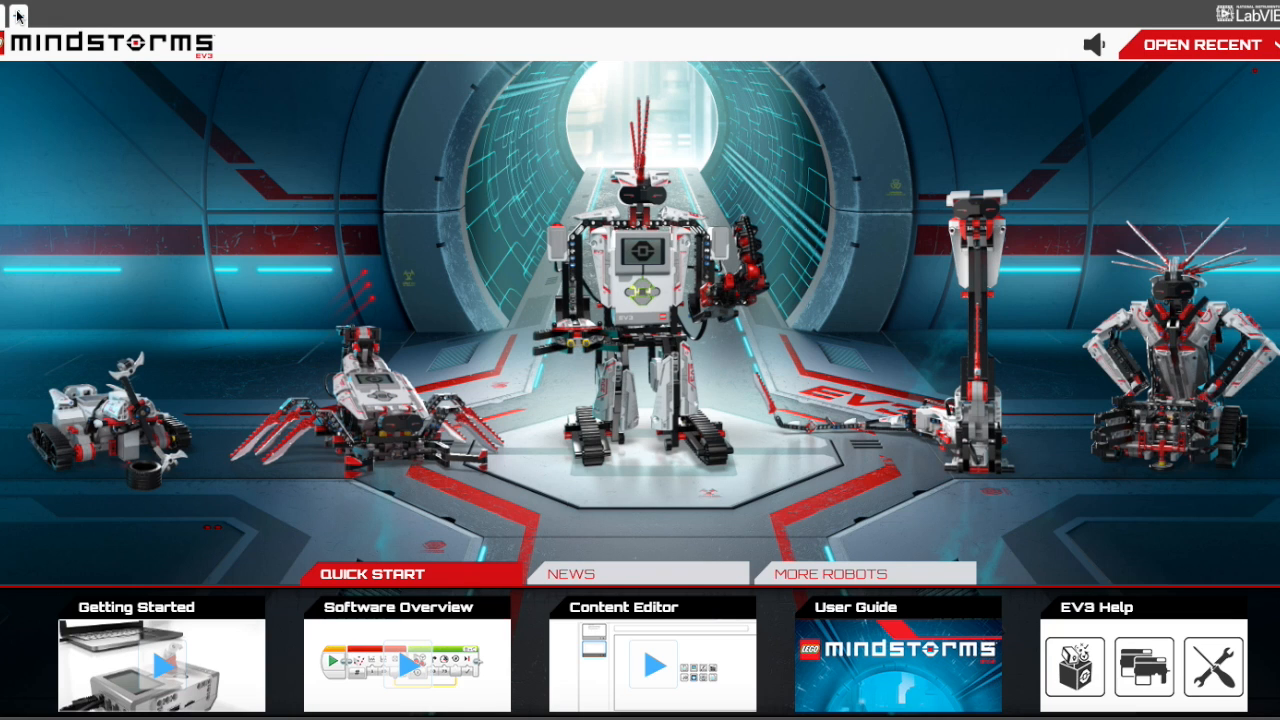
pyautogui.moveTo(183, 73)
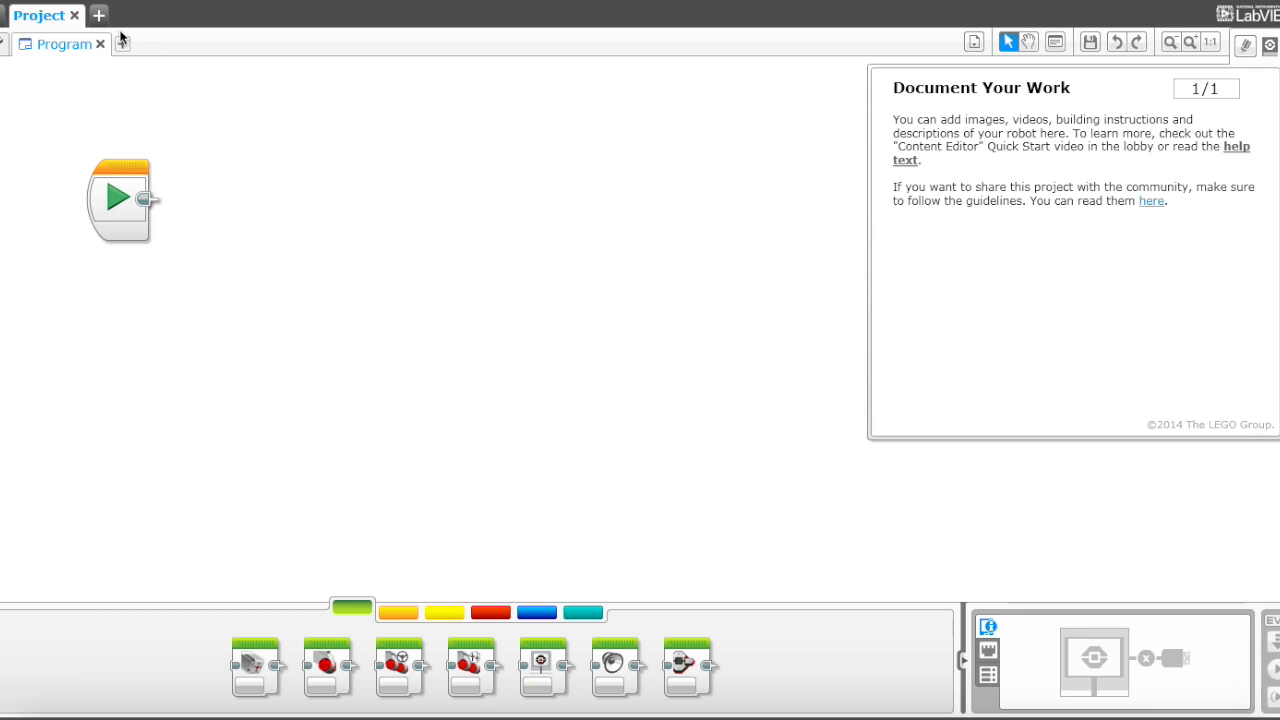
# - Place an unlimited Loop after Start and a Move Steering block for B+C inside it
pyautogui.click(397, 611)
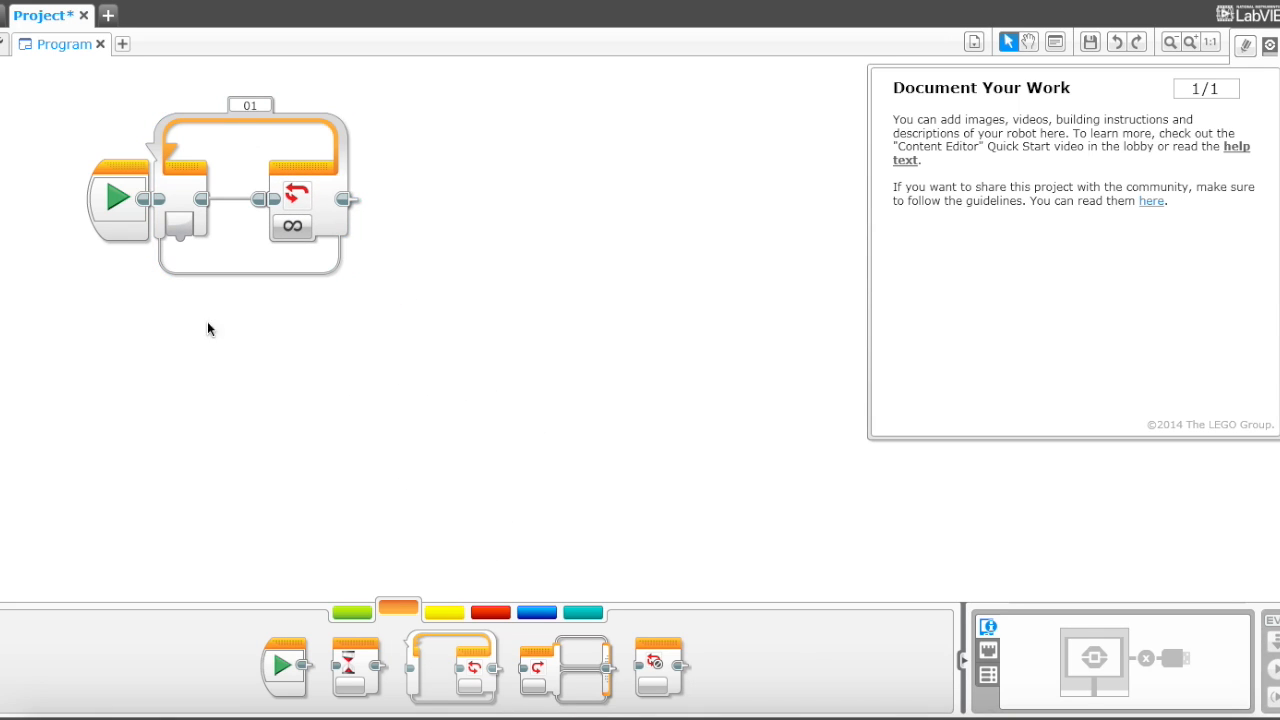
pyautogui.moveTo(178, 215)
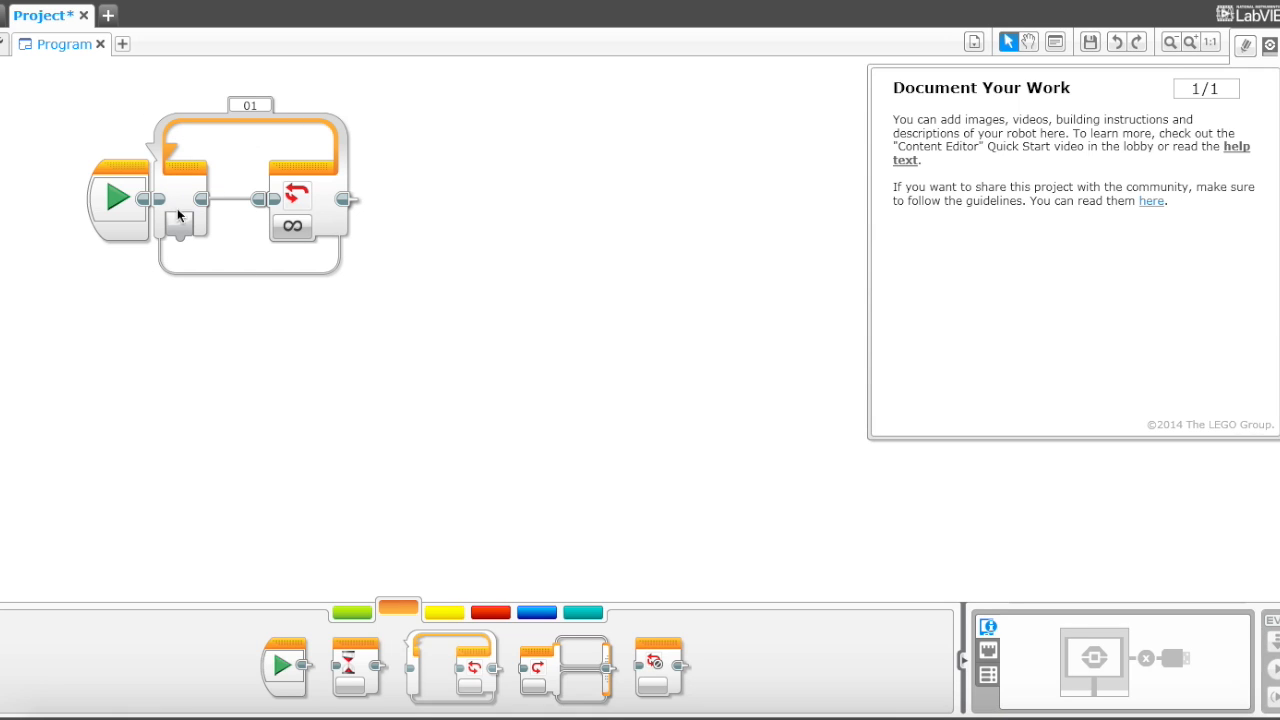
pyautogui.moveTo(240, 182)
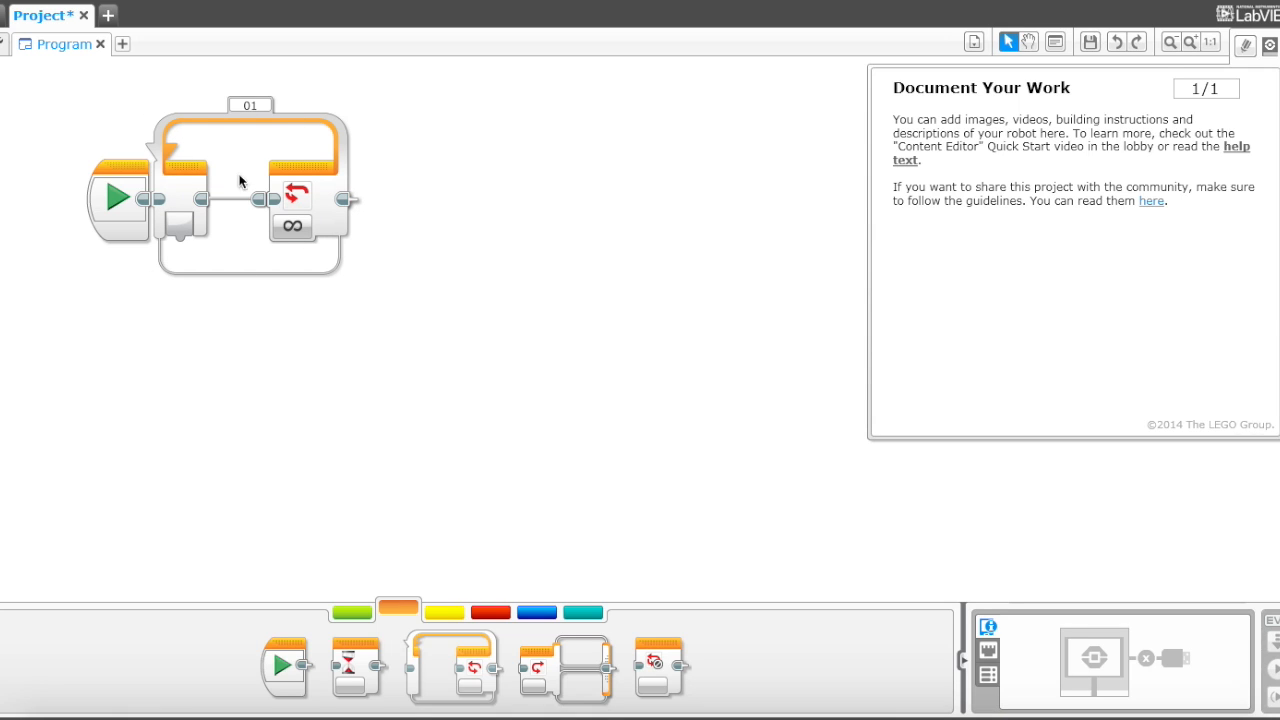
pyautogui.click(351, 611)
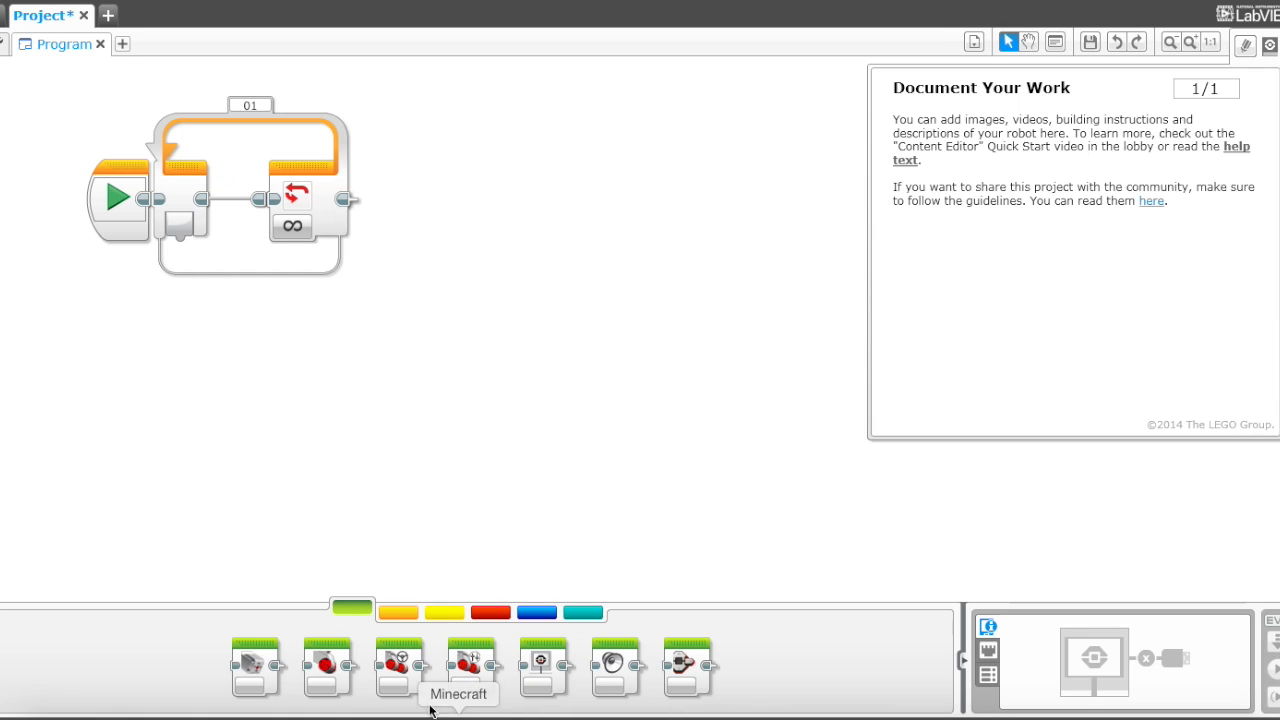
pyautogui.moveTo(390, 668)
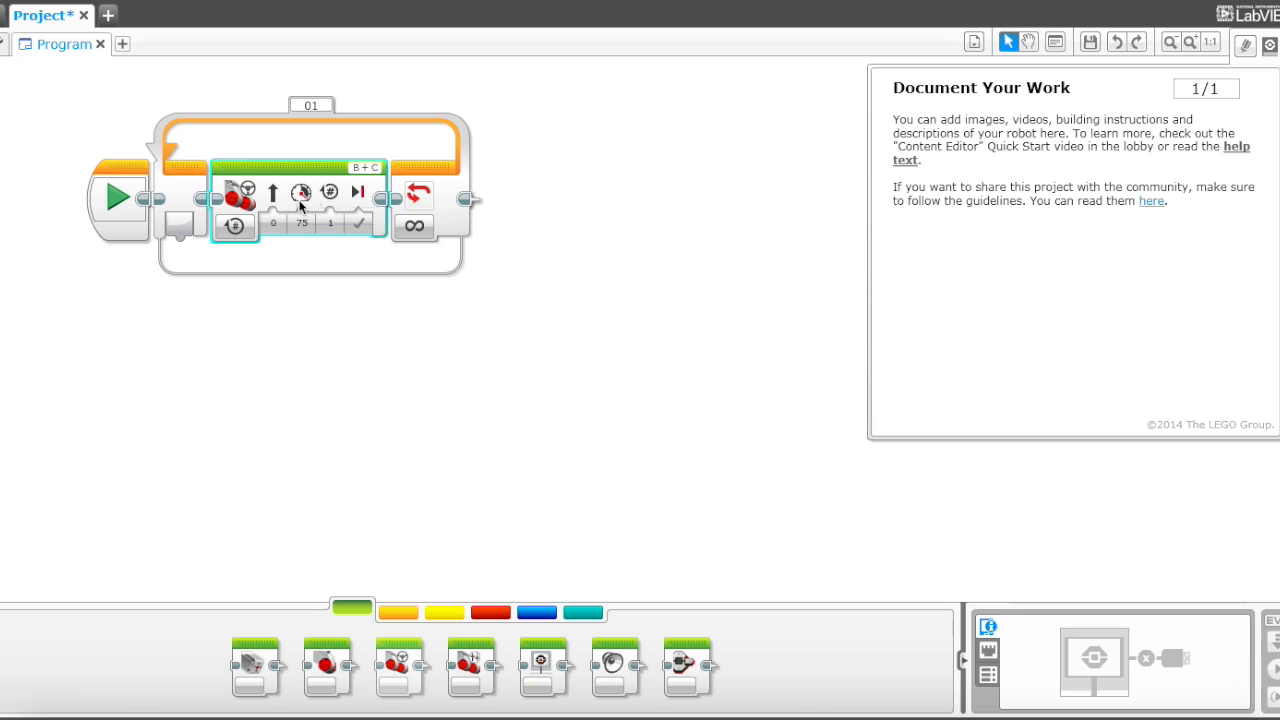
# - Set the steering block to On mode, driving straight at power 40
pyautogui.click(234, 225)
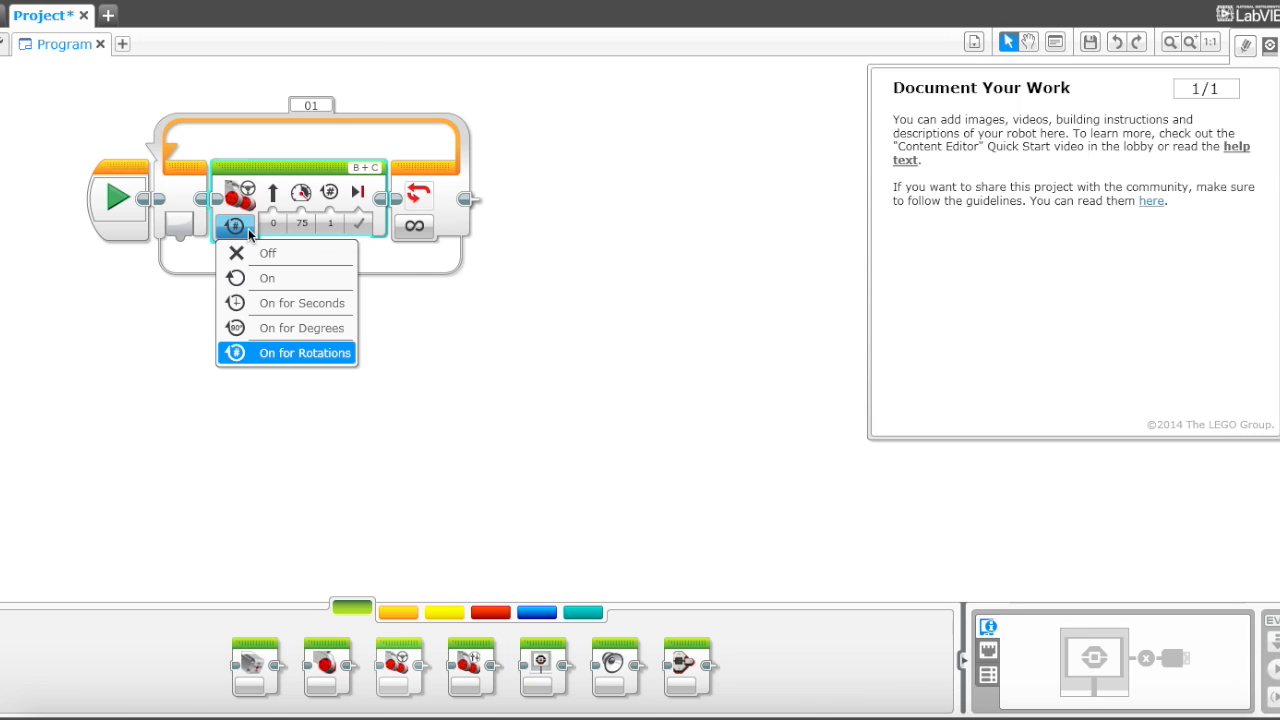
pyautogui.moveTo(248, 252)
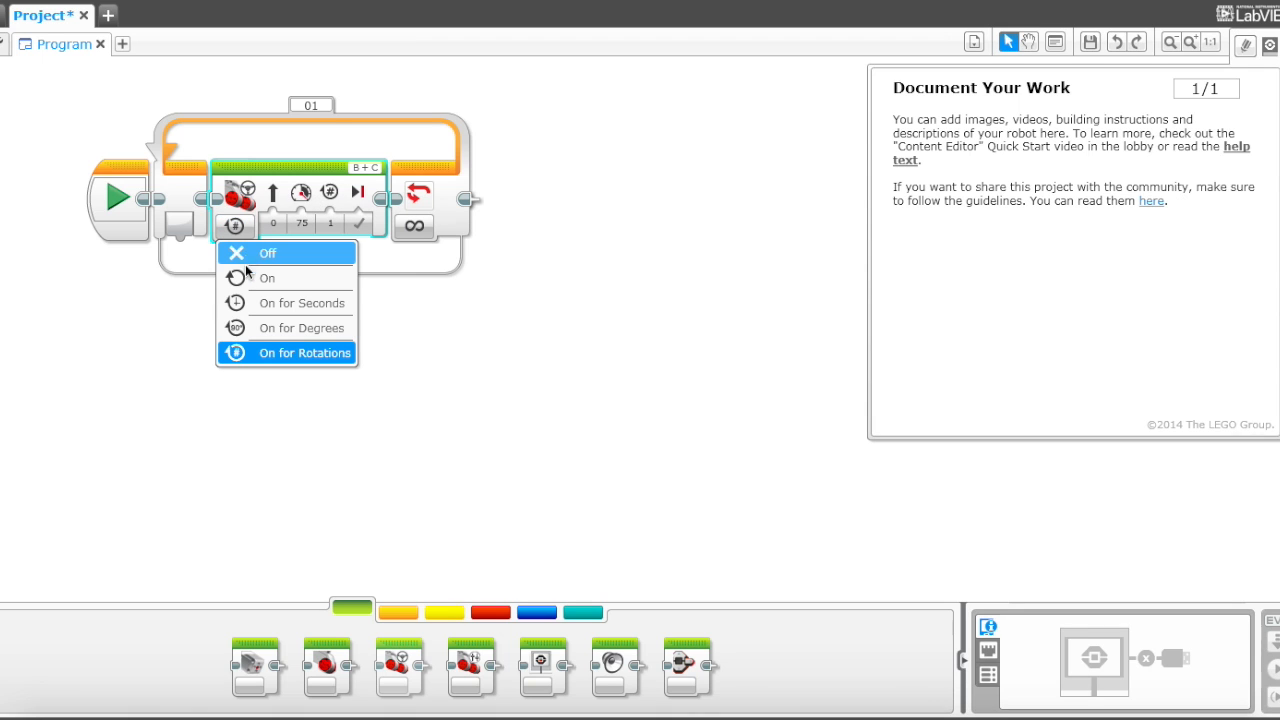
pyautogui.moveTo(286, 328)
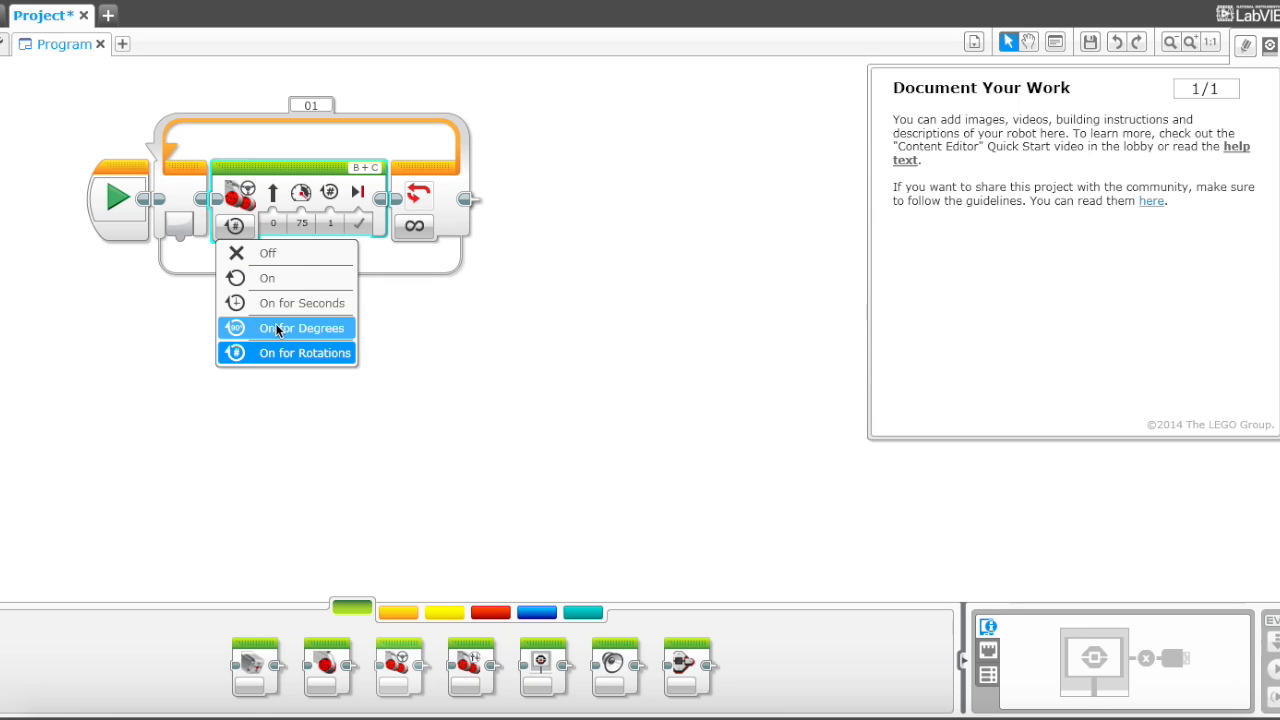
pyautogui.moveTo(266, 278)
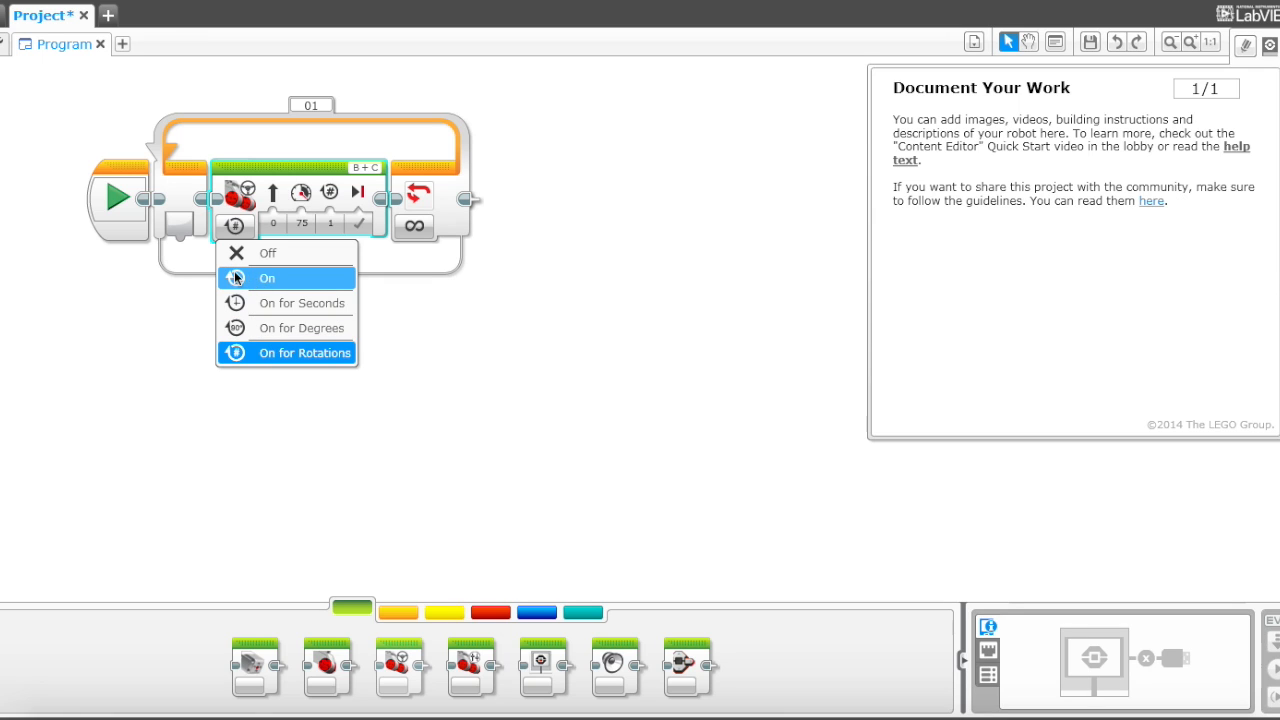
pyautogui.click(267, 278)
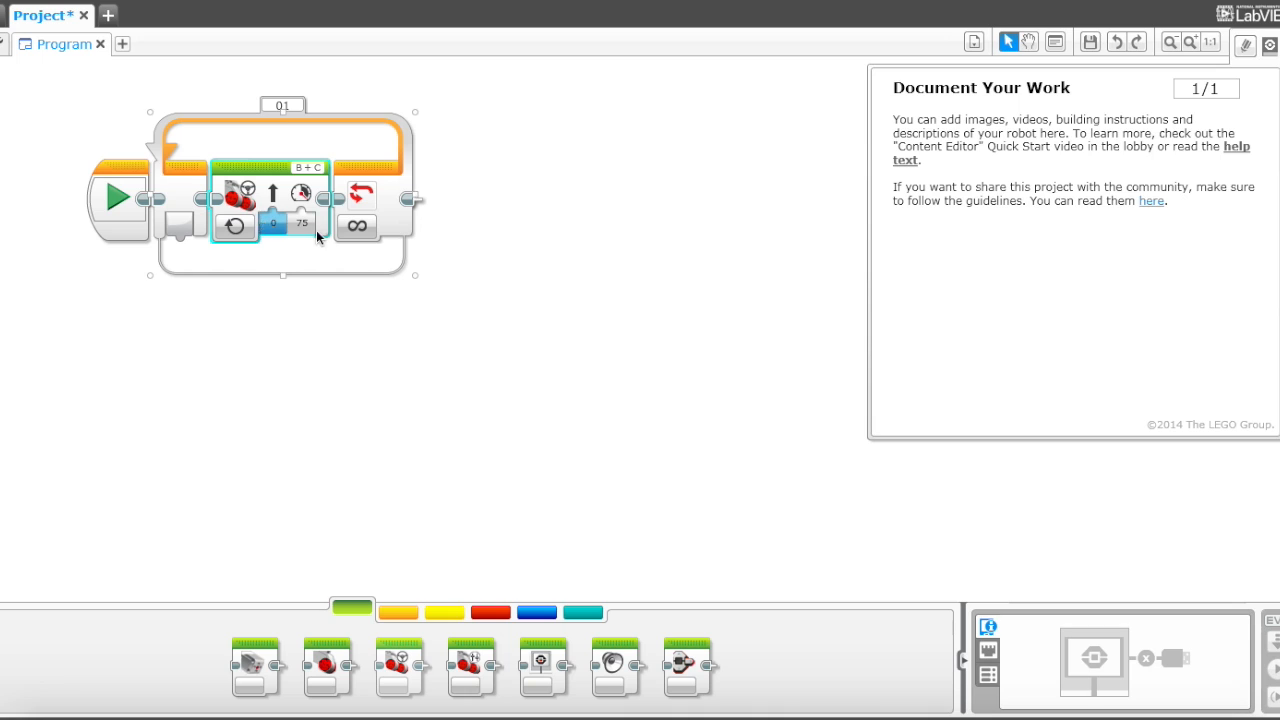
pyautogui.click(301, 223)
pyautogui.write('40')
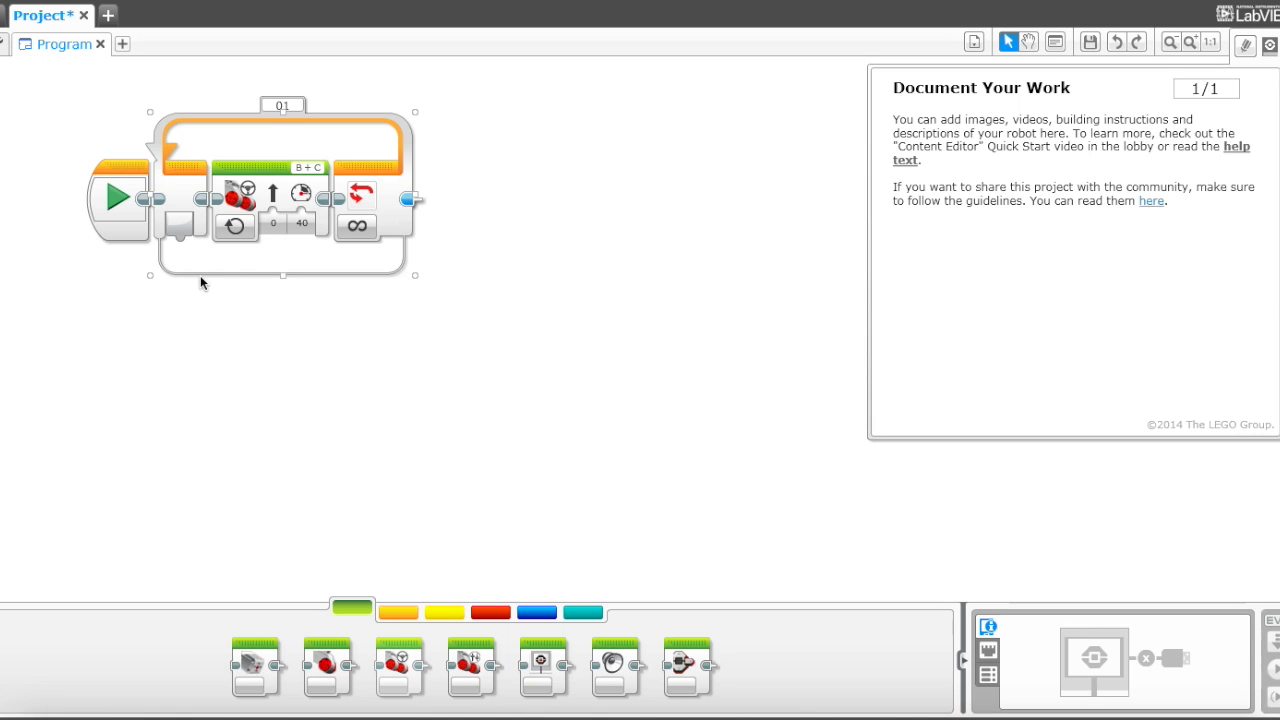
pyautogui.click(155, 160)
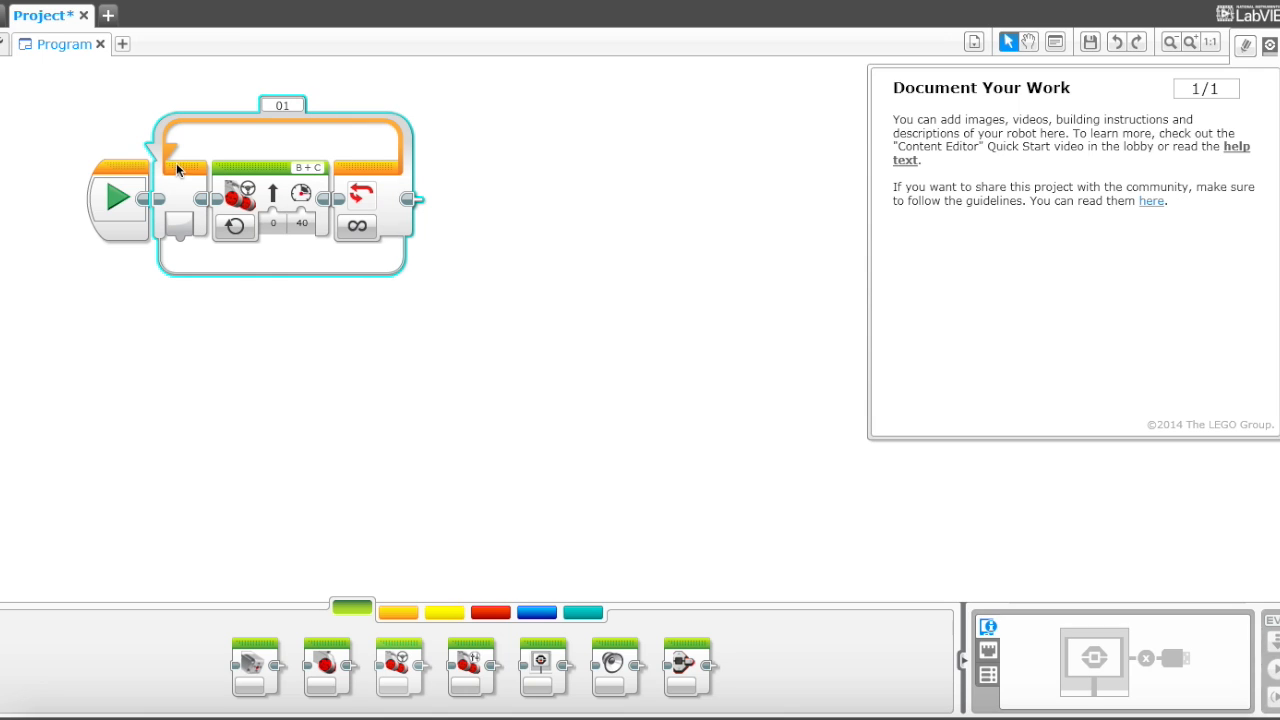
pyautogui.moveTo(360, 195)
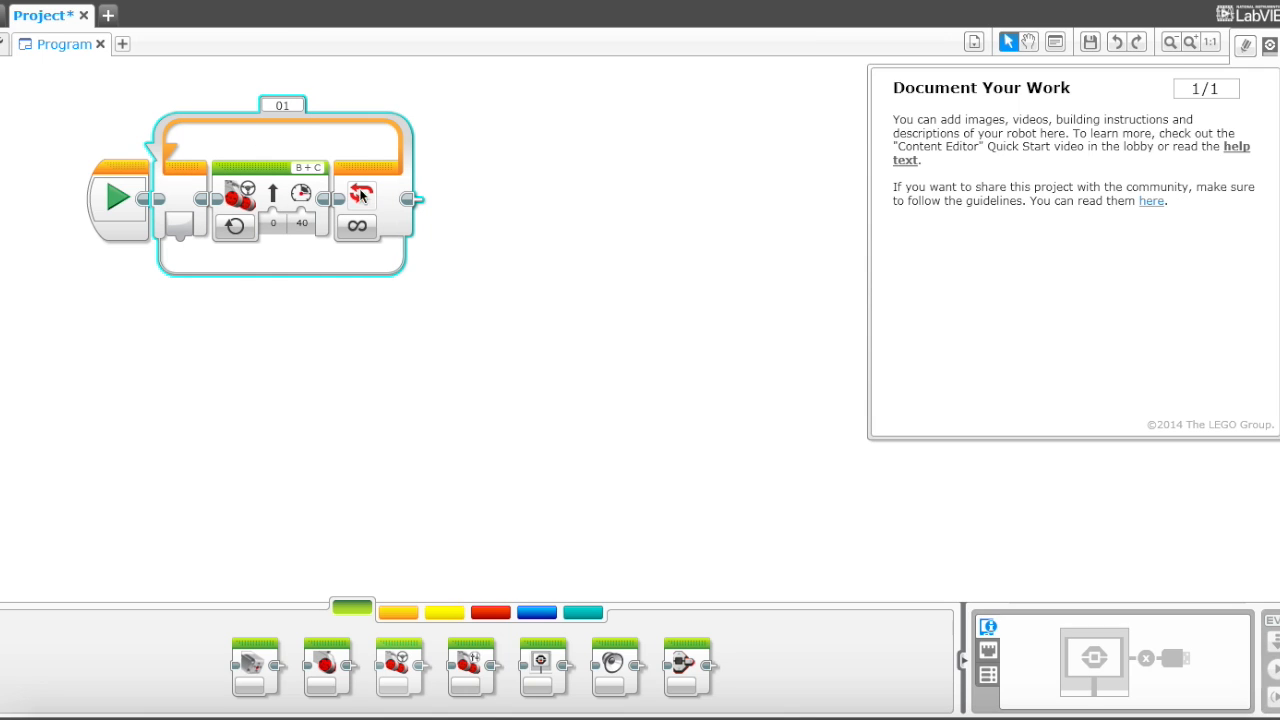
pyautogui.moveTo(320, 130)
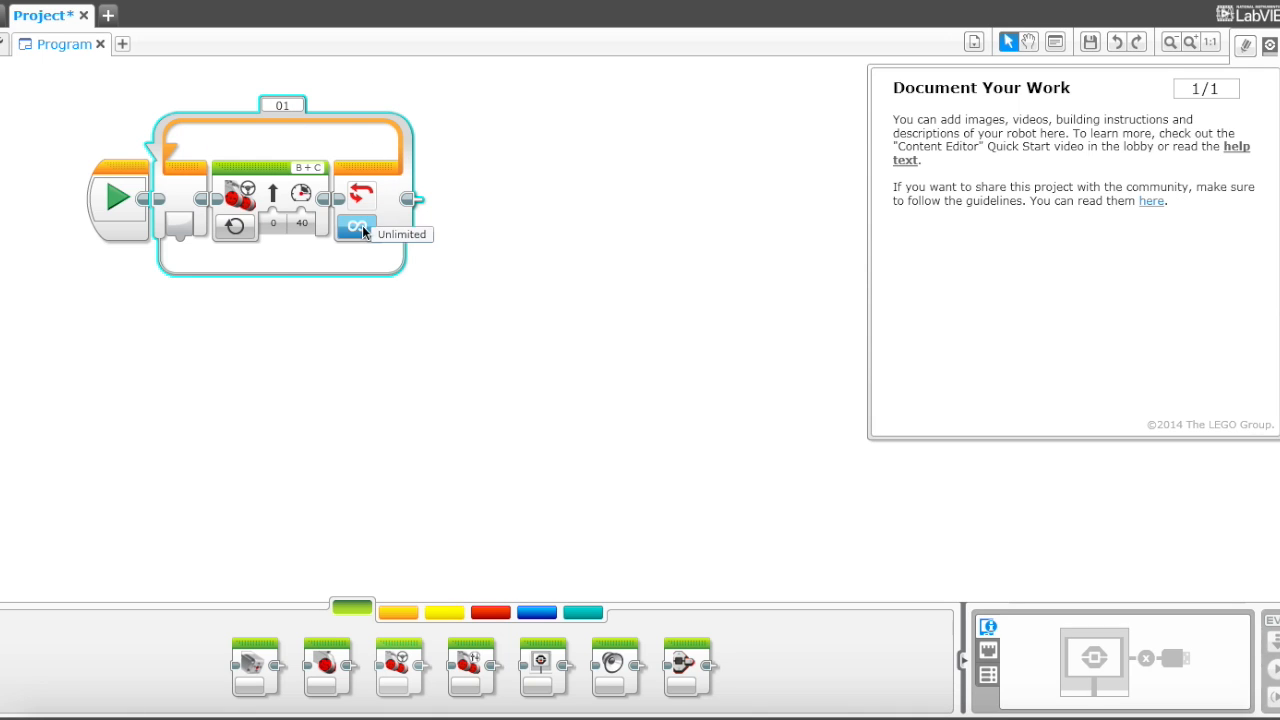
# - End the loop on Color Sensor compare, port 3, detecting color 5 (red)
pyautogui.click(356, 225)
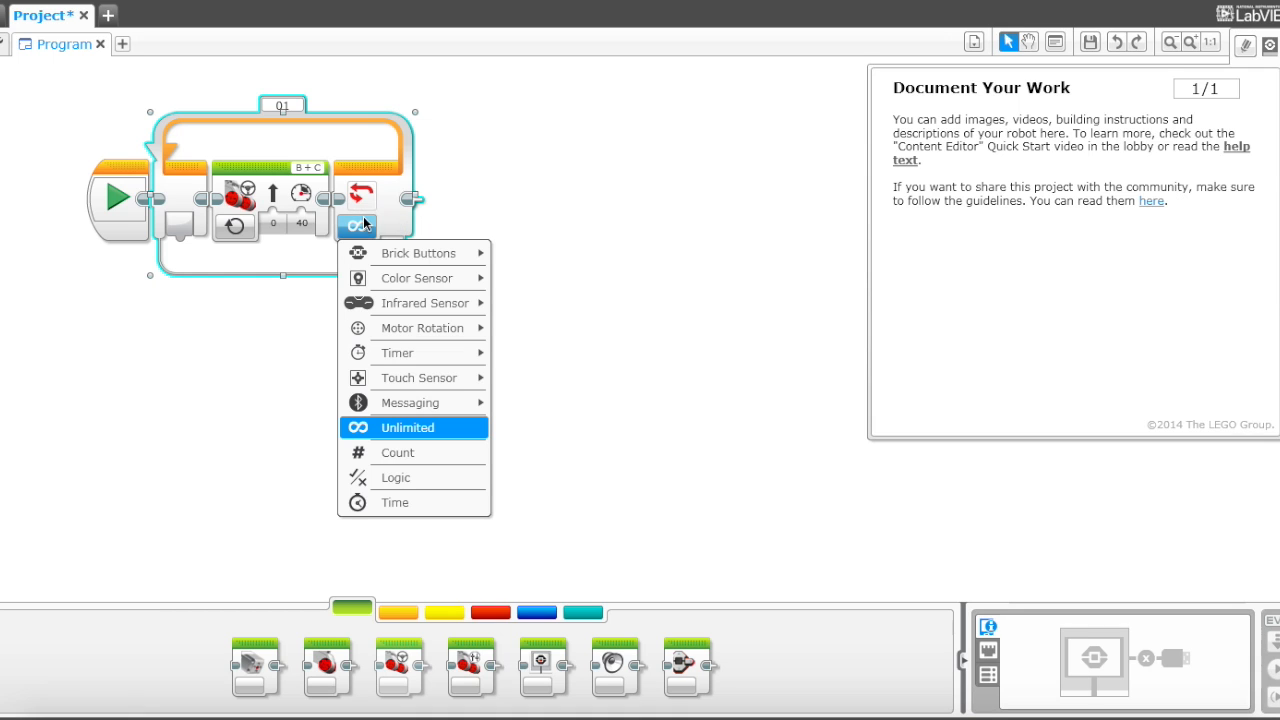
pyautogui.moveTo(408, 477)
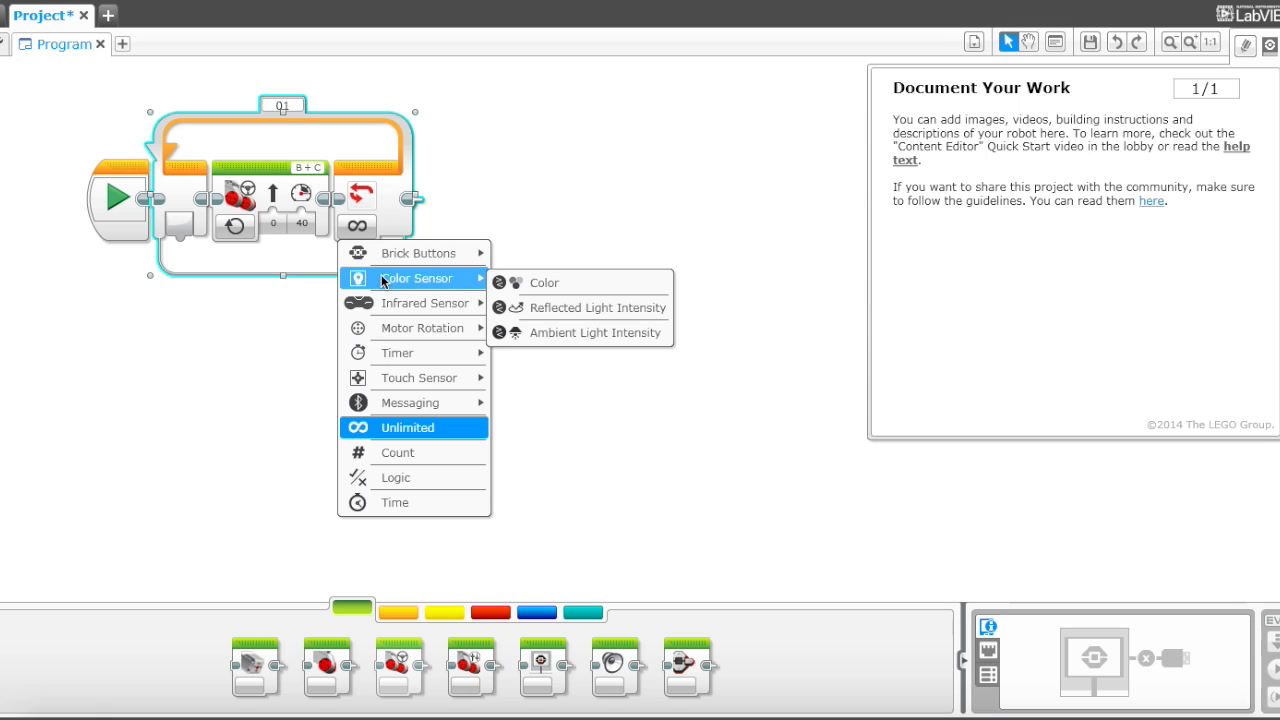
pyautogui.moveTo(430, 286)
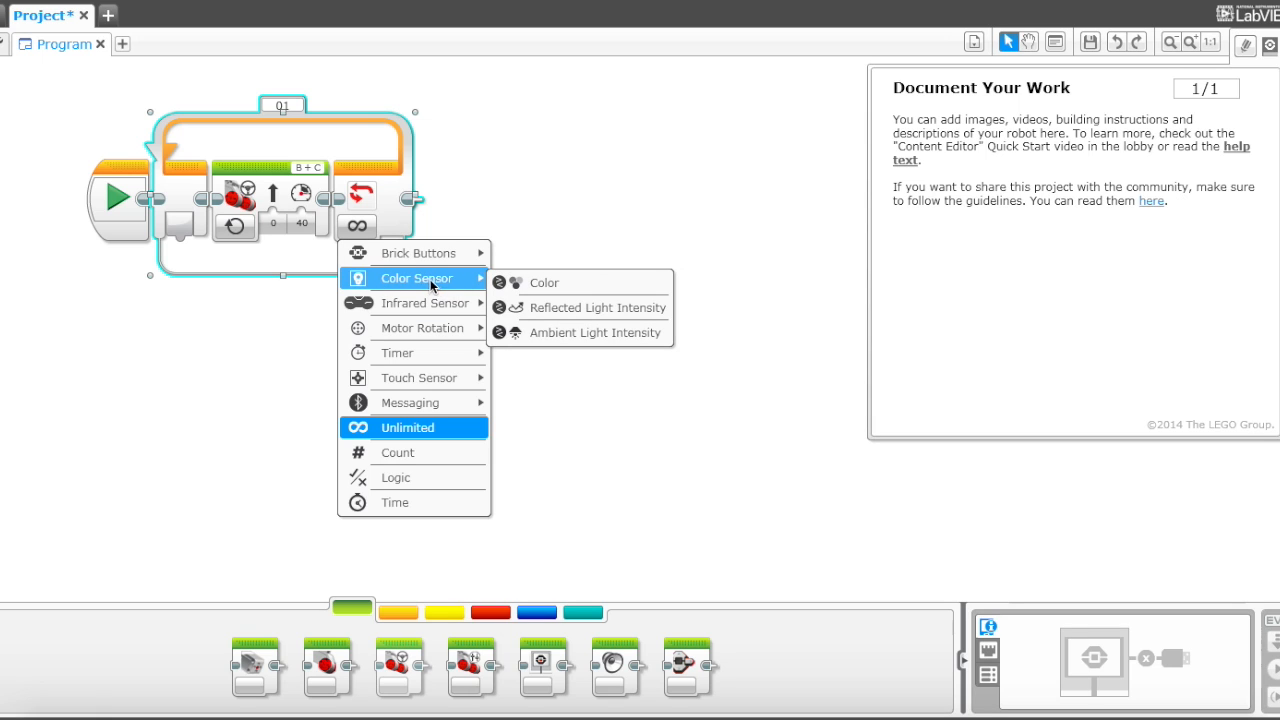
pyautogui.click(544, 282)
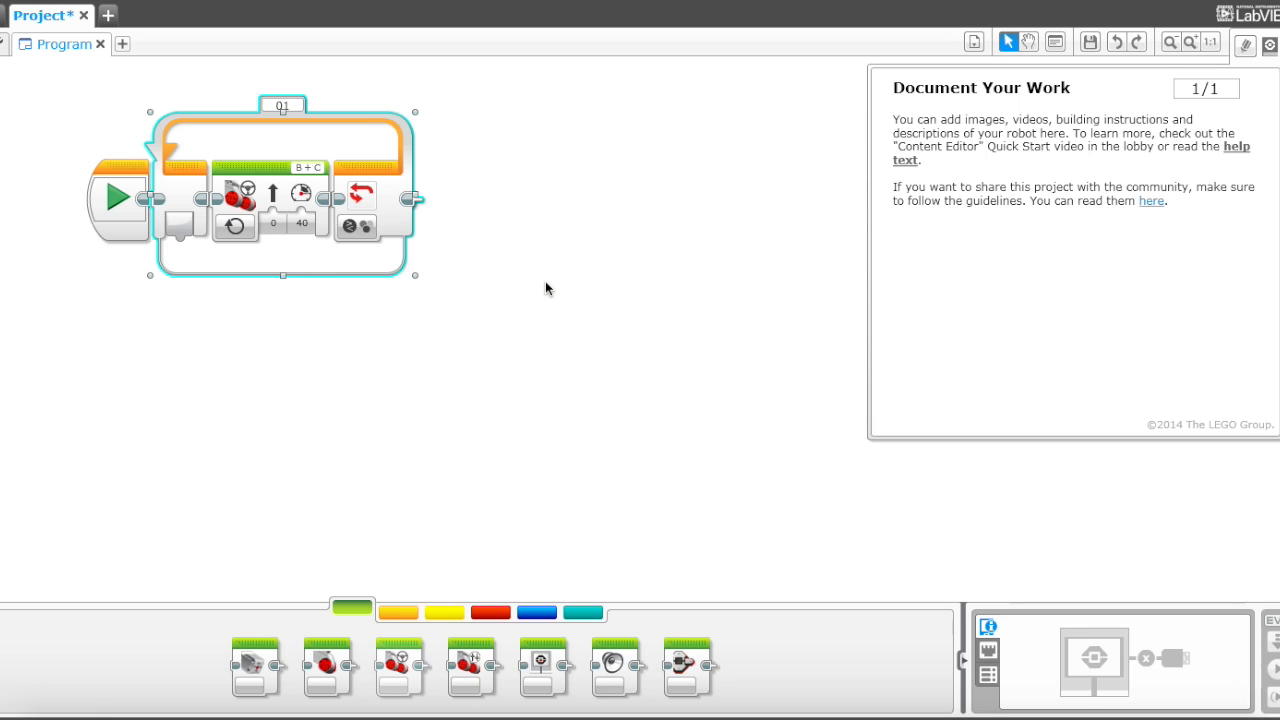
pyautogui.click(393, 226)
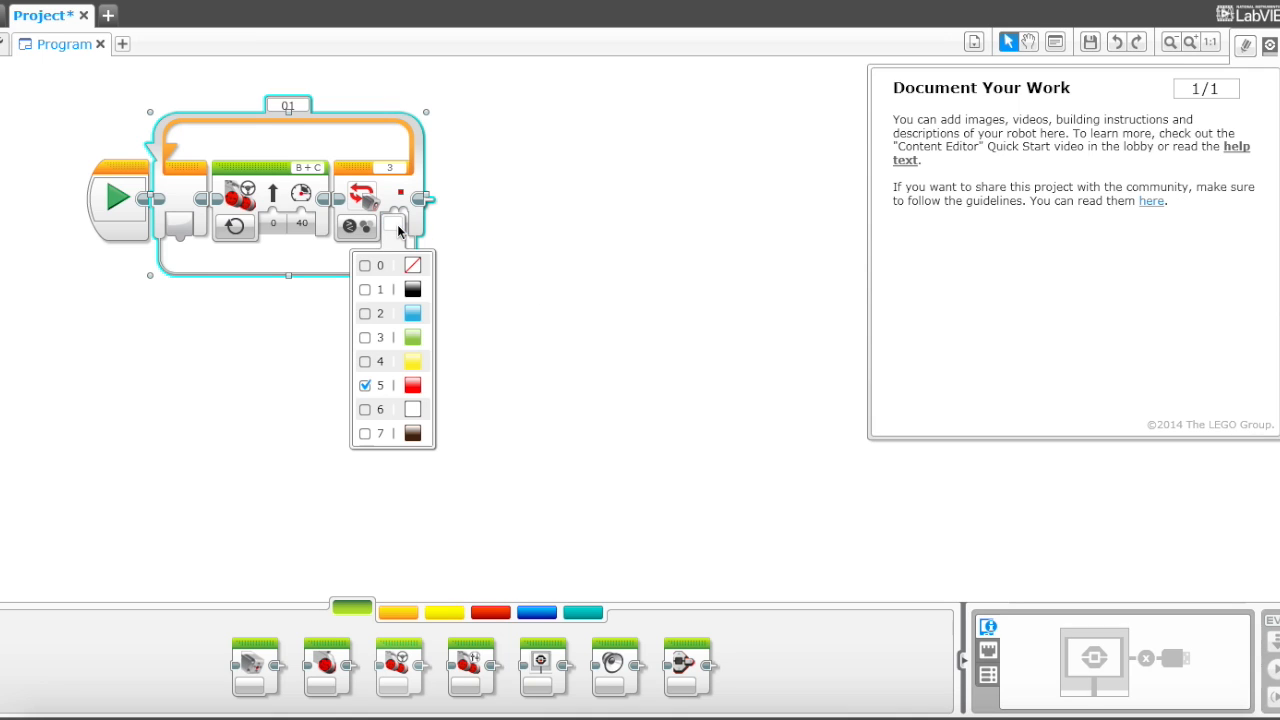
pyautogui.moveTo(356, 390)
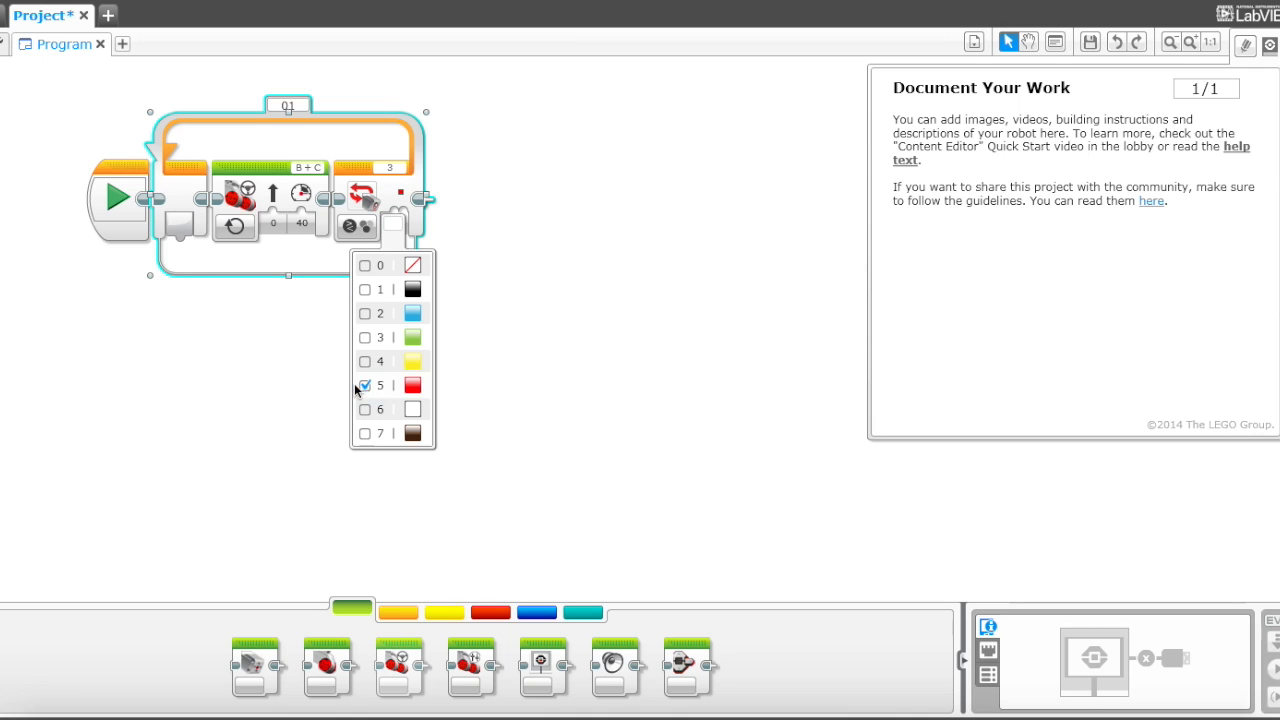
pyautogui.click(380, 385)
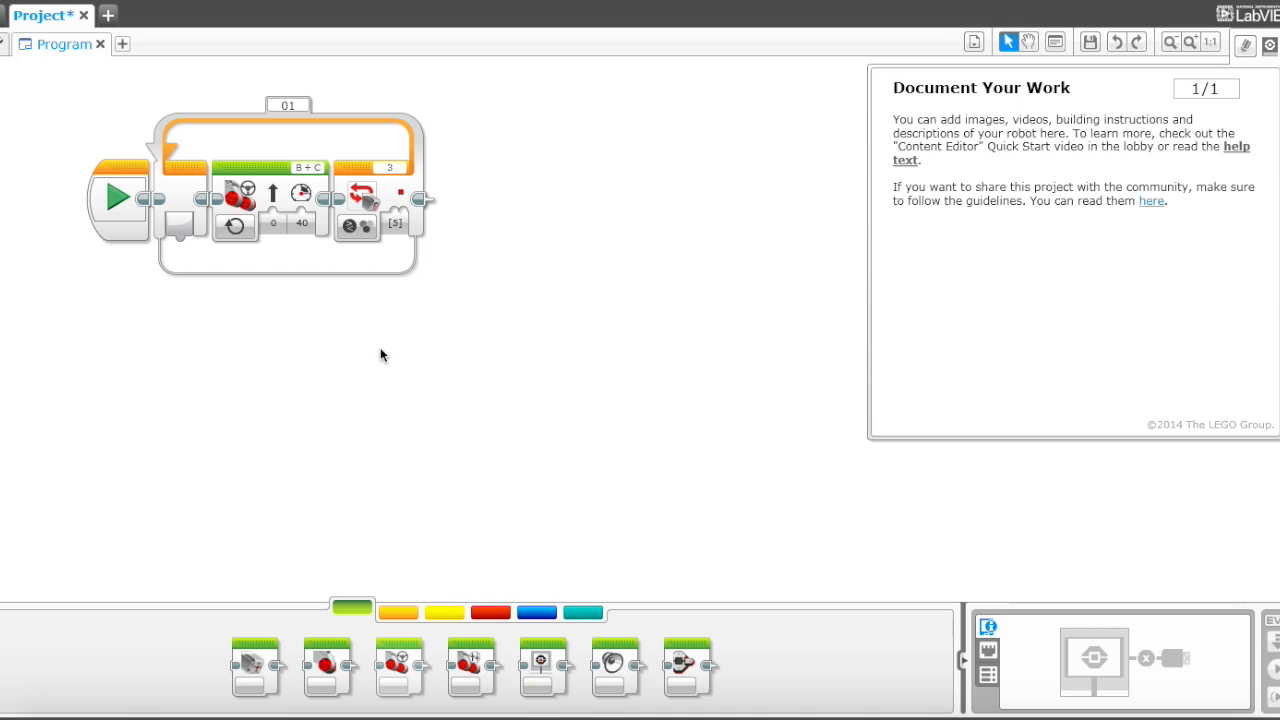
pyautogui.moveTo(276, 190)
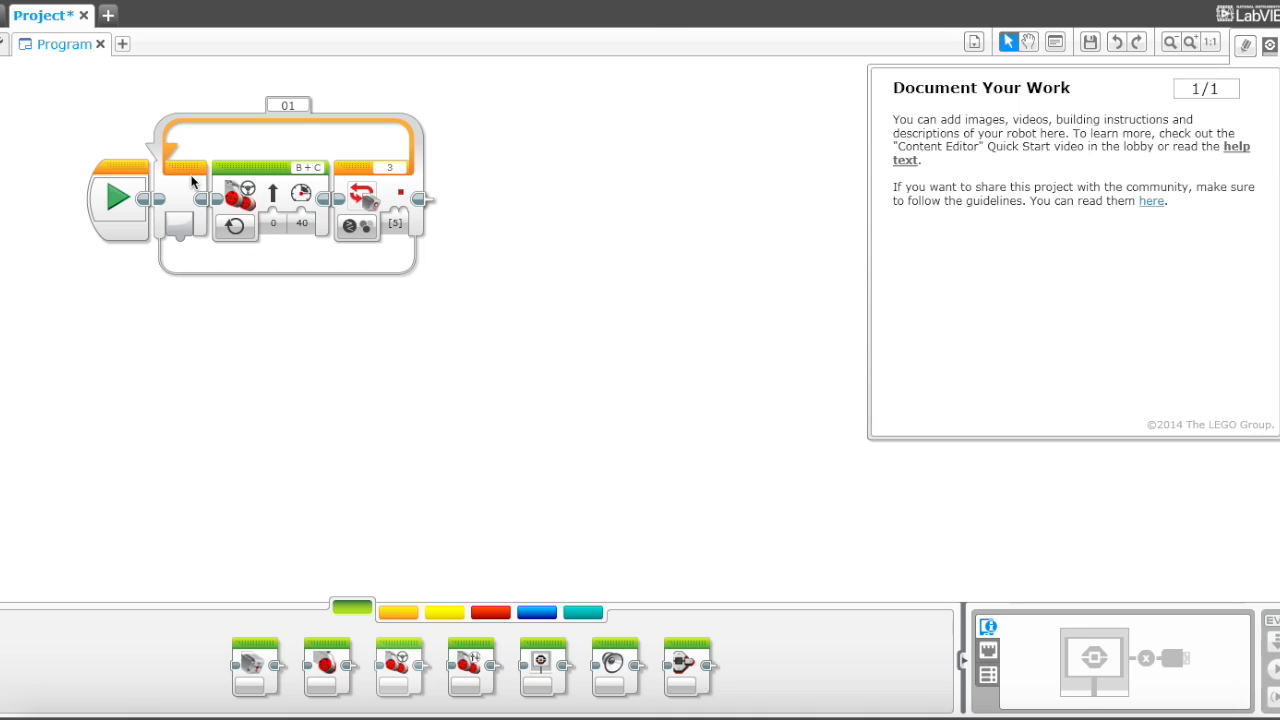
pyautogui.moveTo(249, 139)
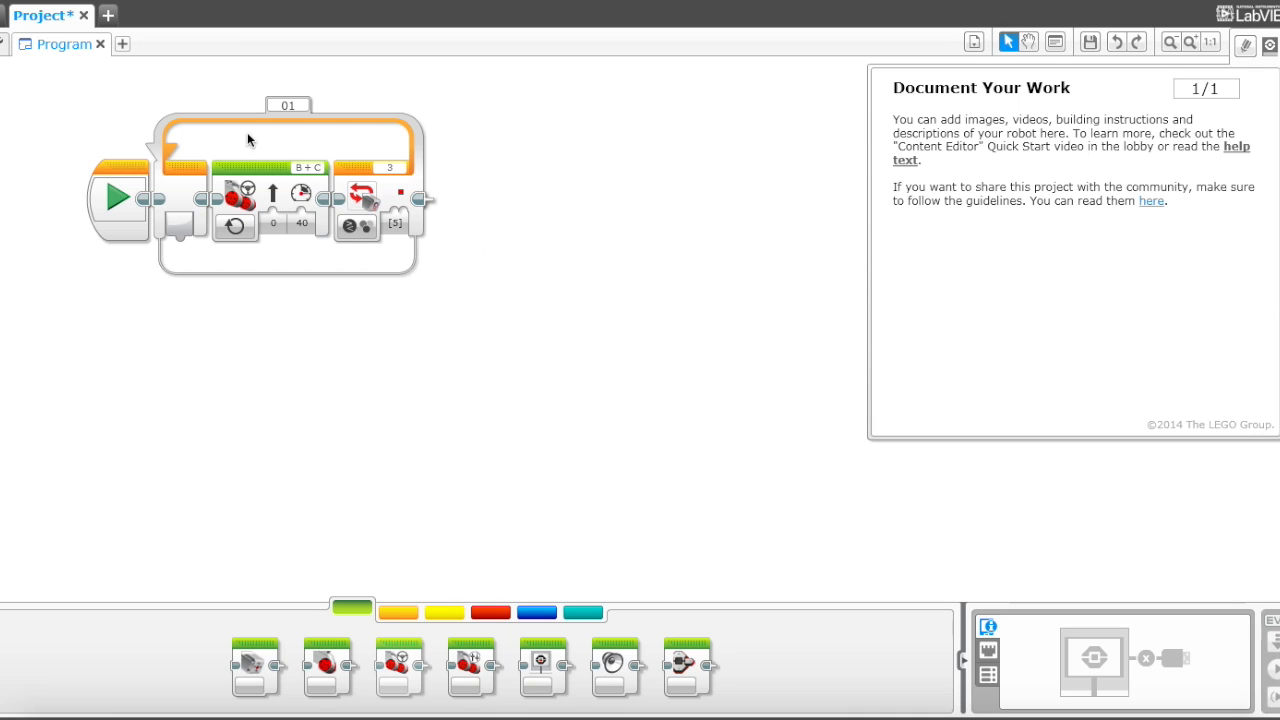
# - Snap a Large Motor block onto the canvas right after the Loop block
pyautogui.click(270, 200)
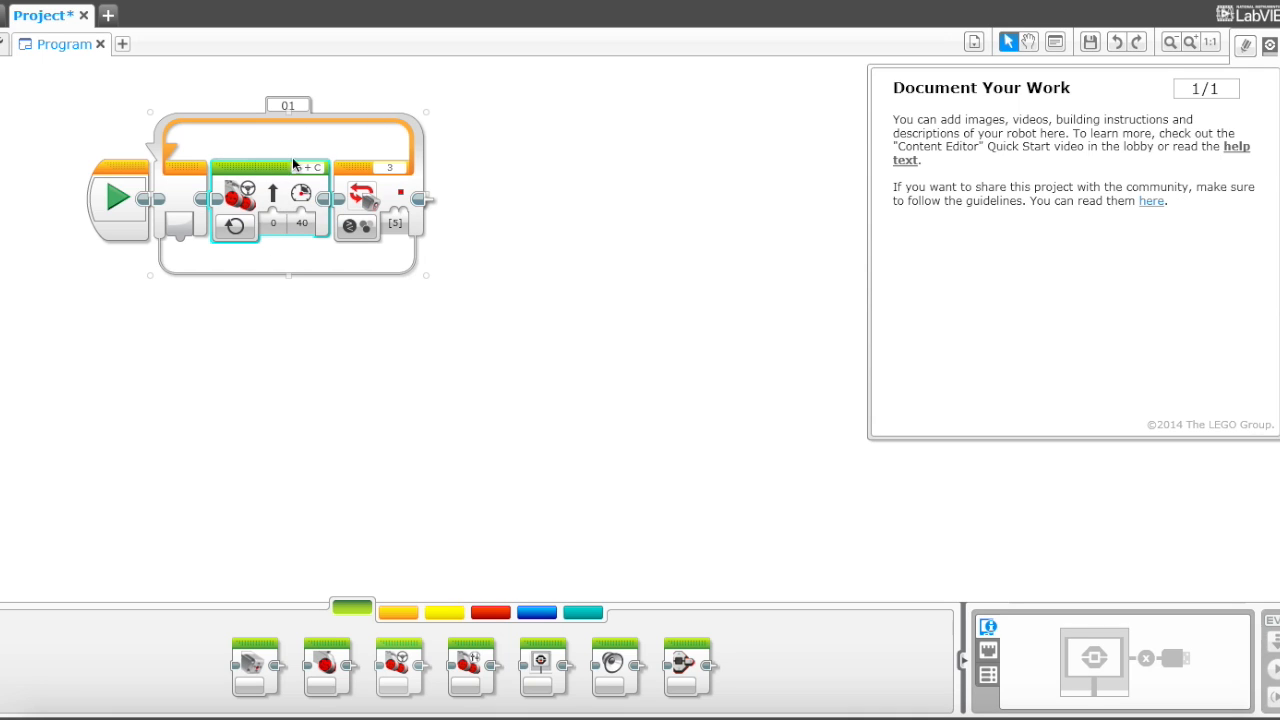
pyautogui.moveTo(370, 190)
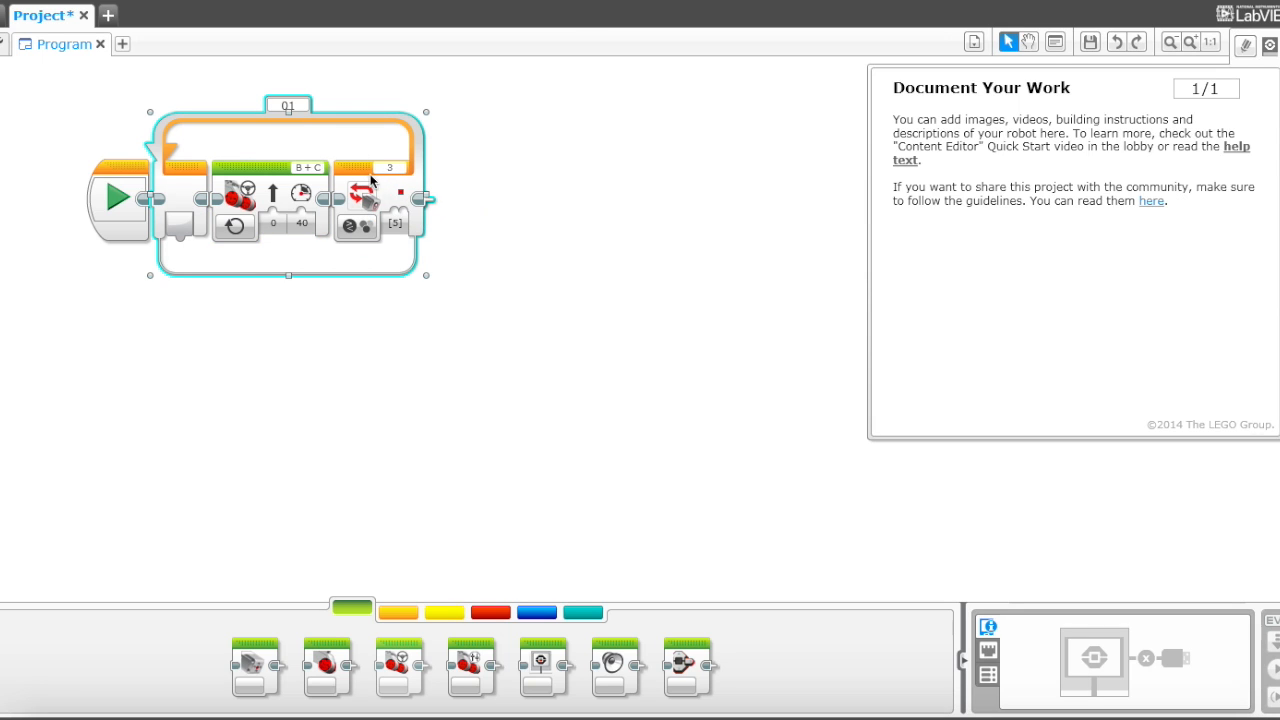
pyautogui.moveTo(347, 207)
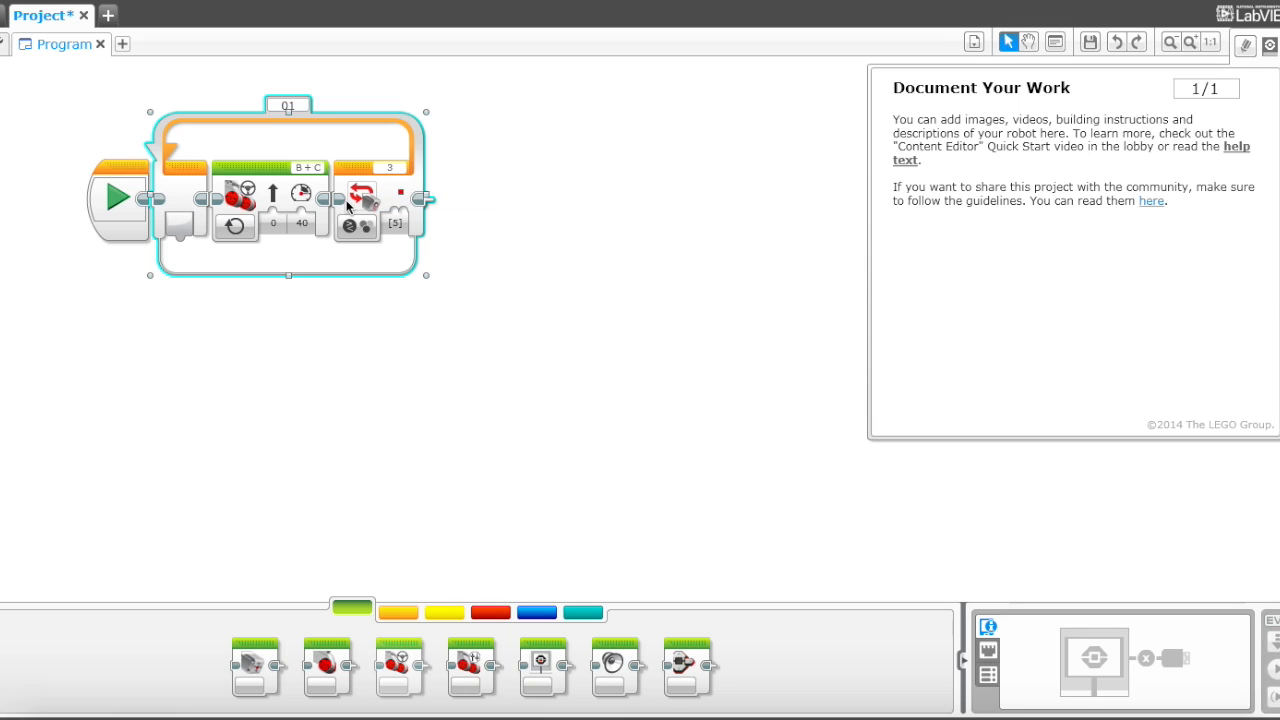
pyautogui.click(483, 147)
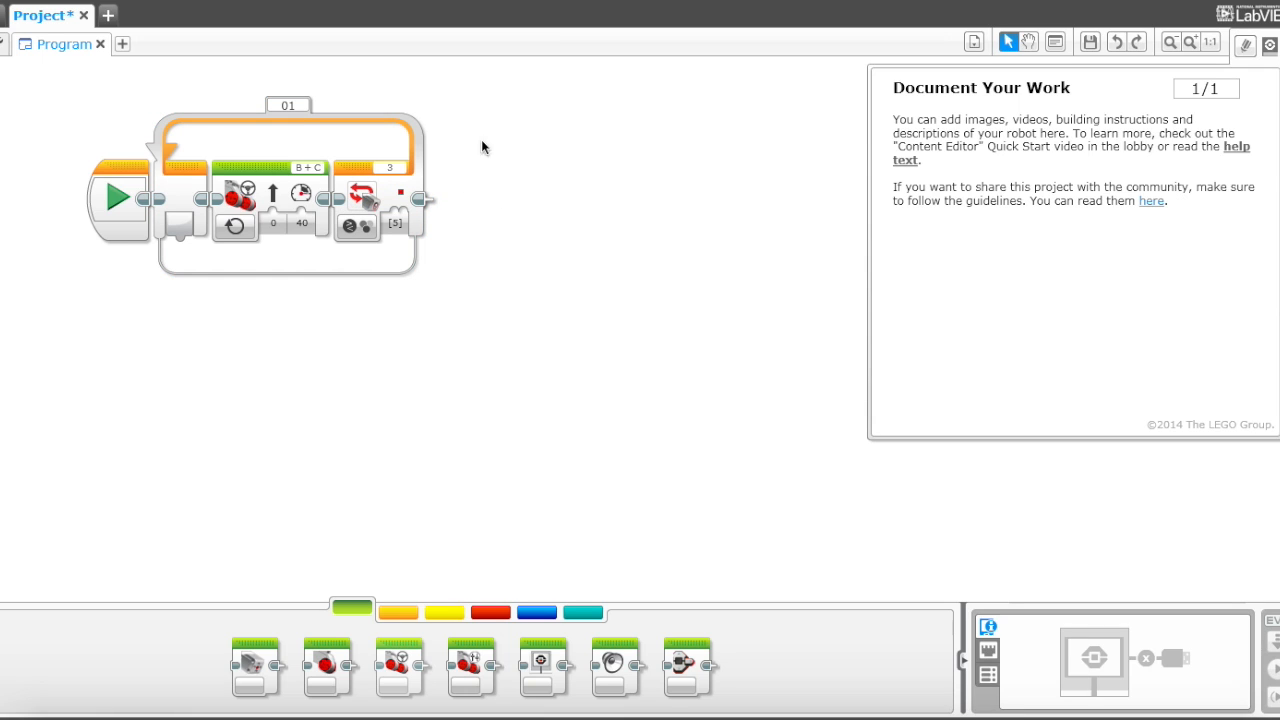
pyautogui.moveTo(227, 173)
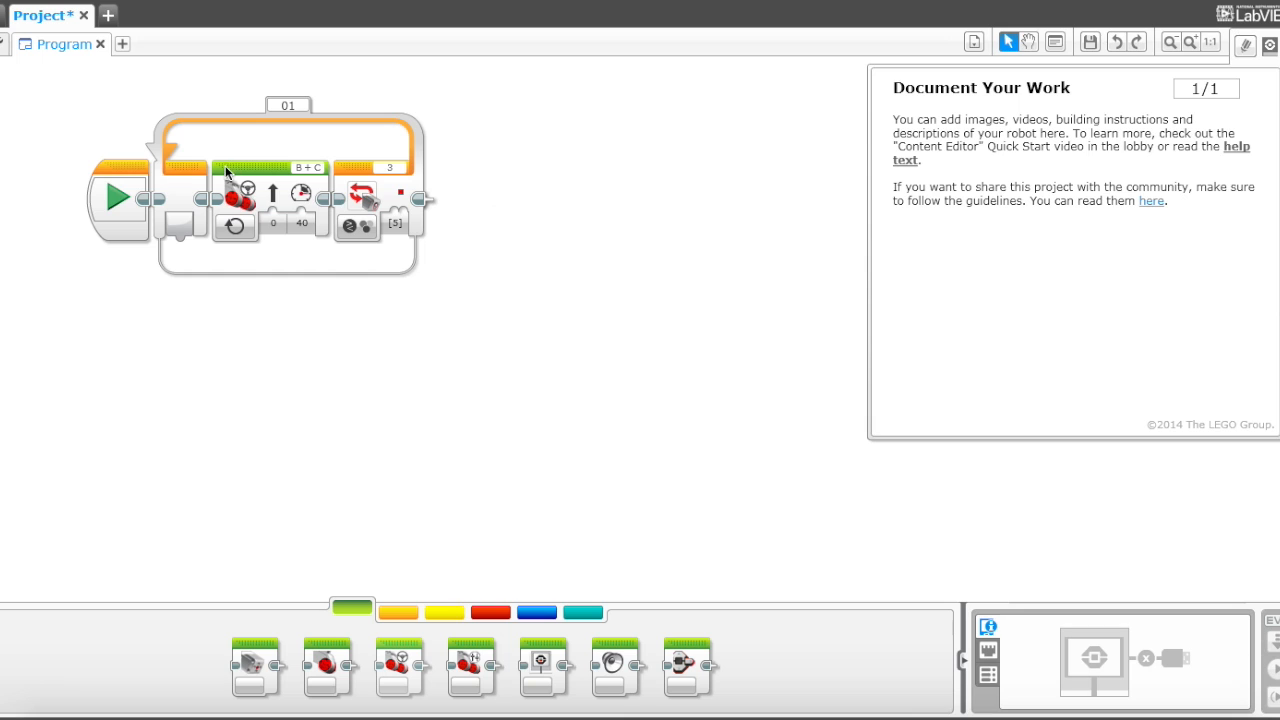
pyautogui.moveTo(399, 190)
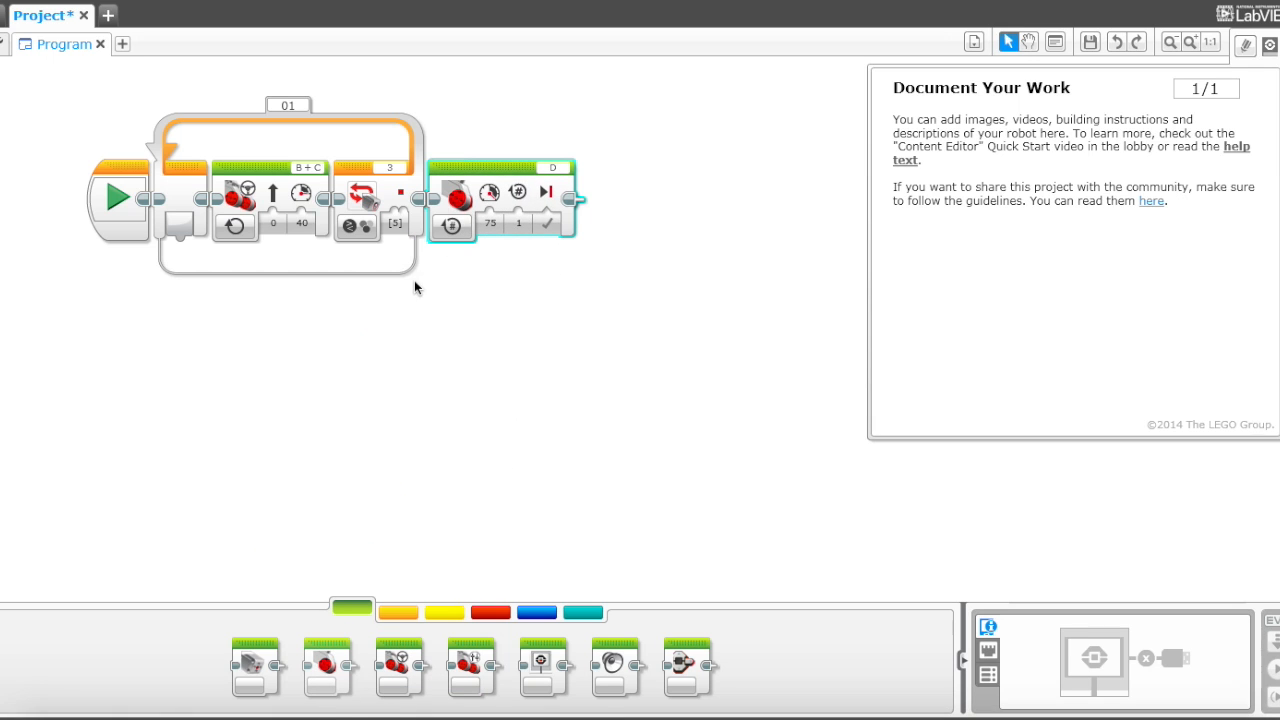
# - Configure the motors: port A at power -100 and port D at 100, each 0.5 rotations
pyautogui.click(552, 167)
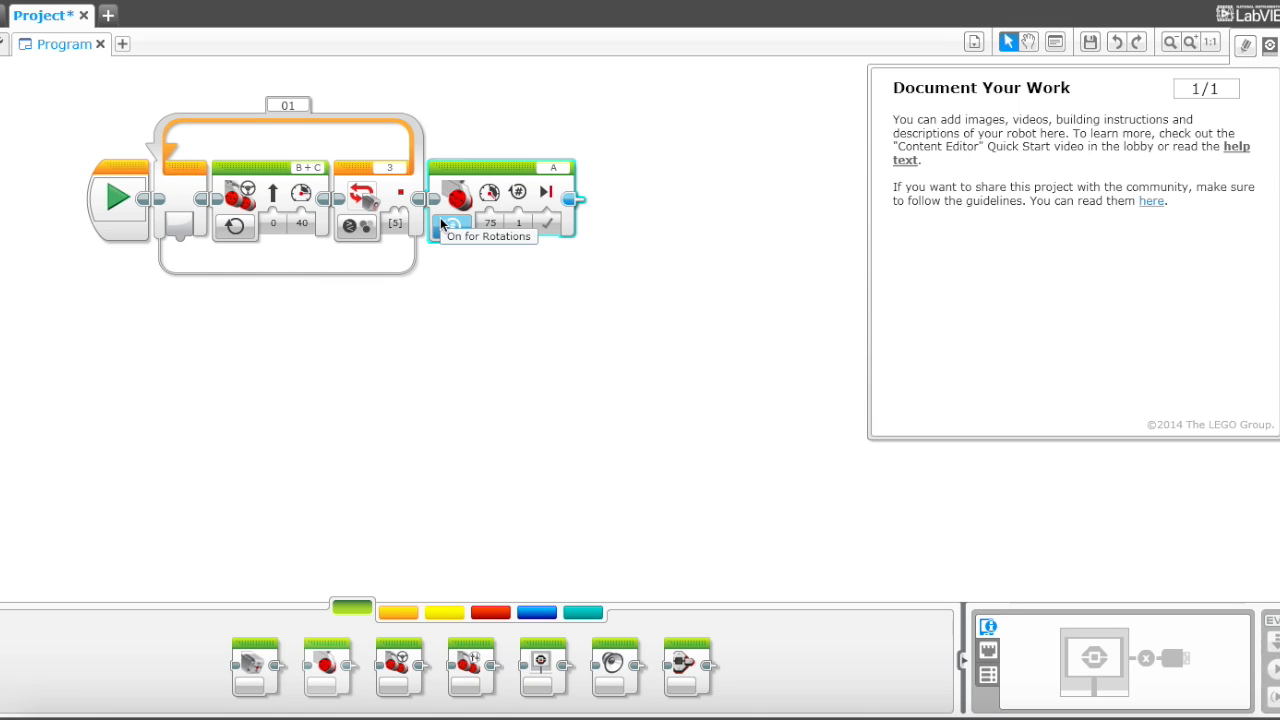
pyautogui.click(451, 224)
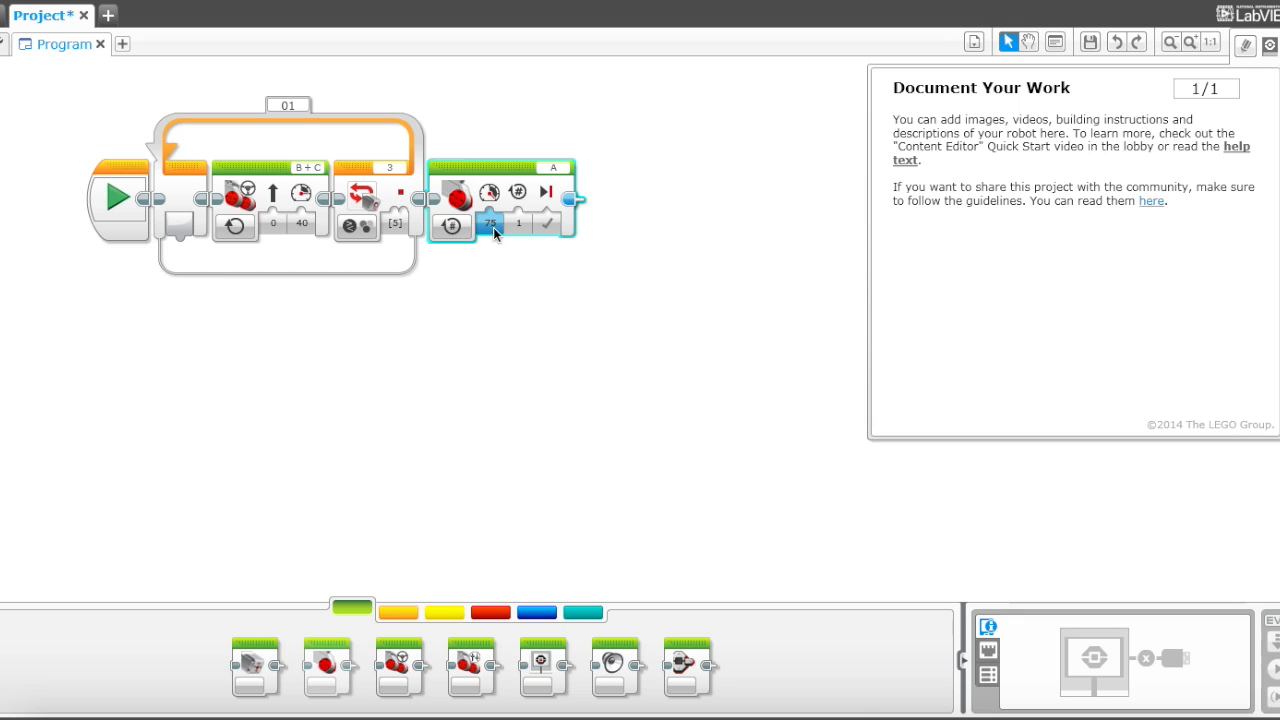
pyautogui.click(490, 223)
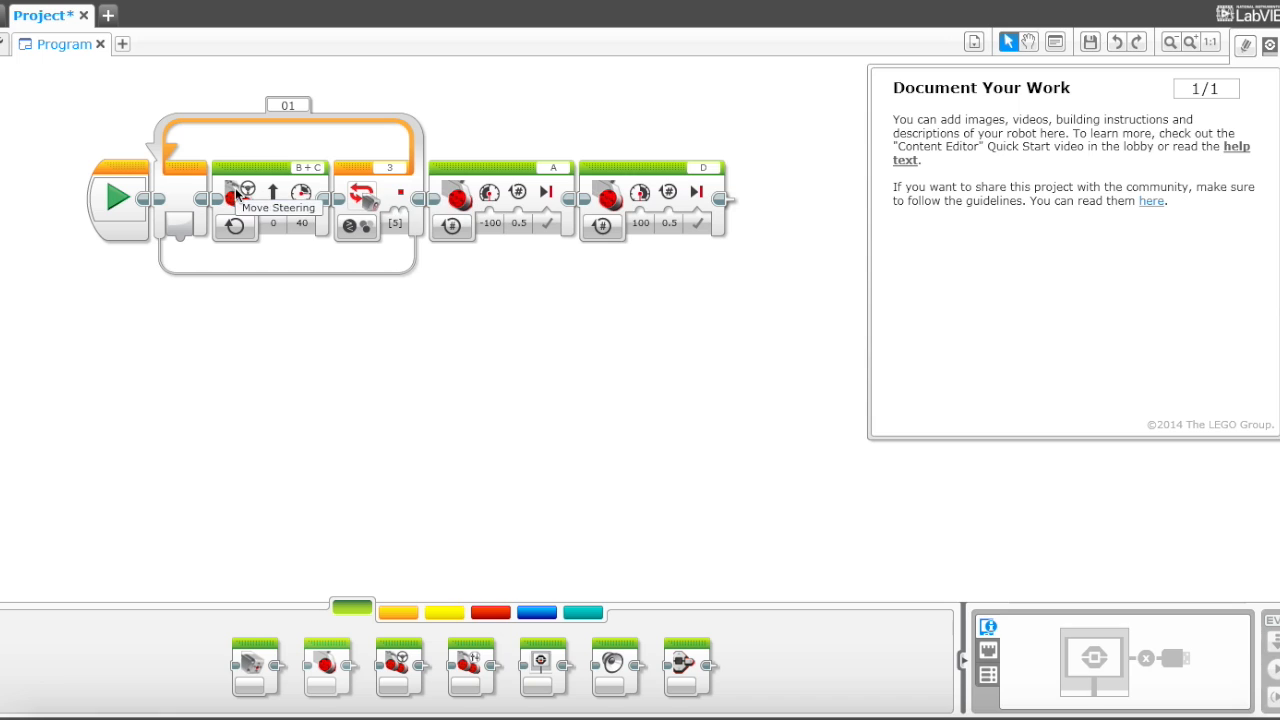
pyautogui.moveTo(367, 201)
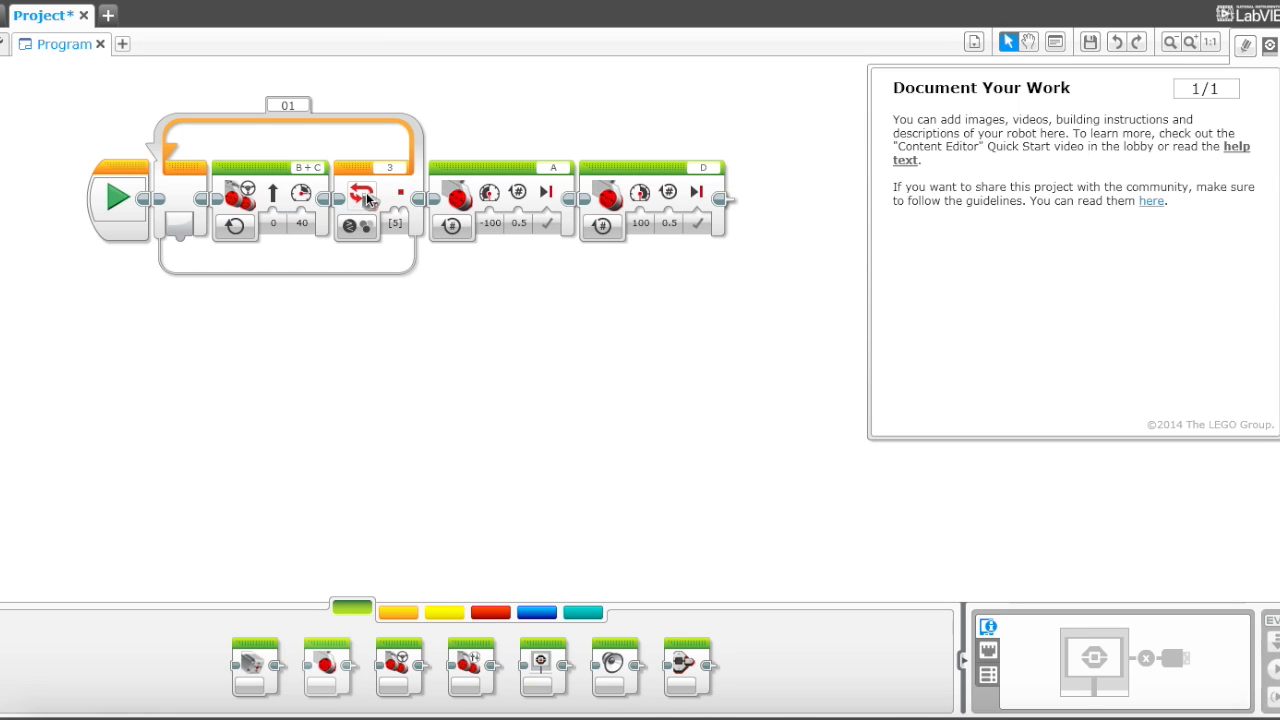
pyautogui.moveTo(500, 200)
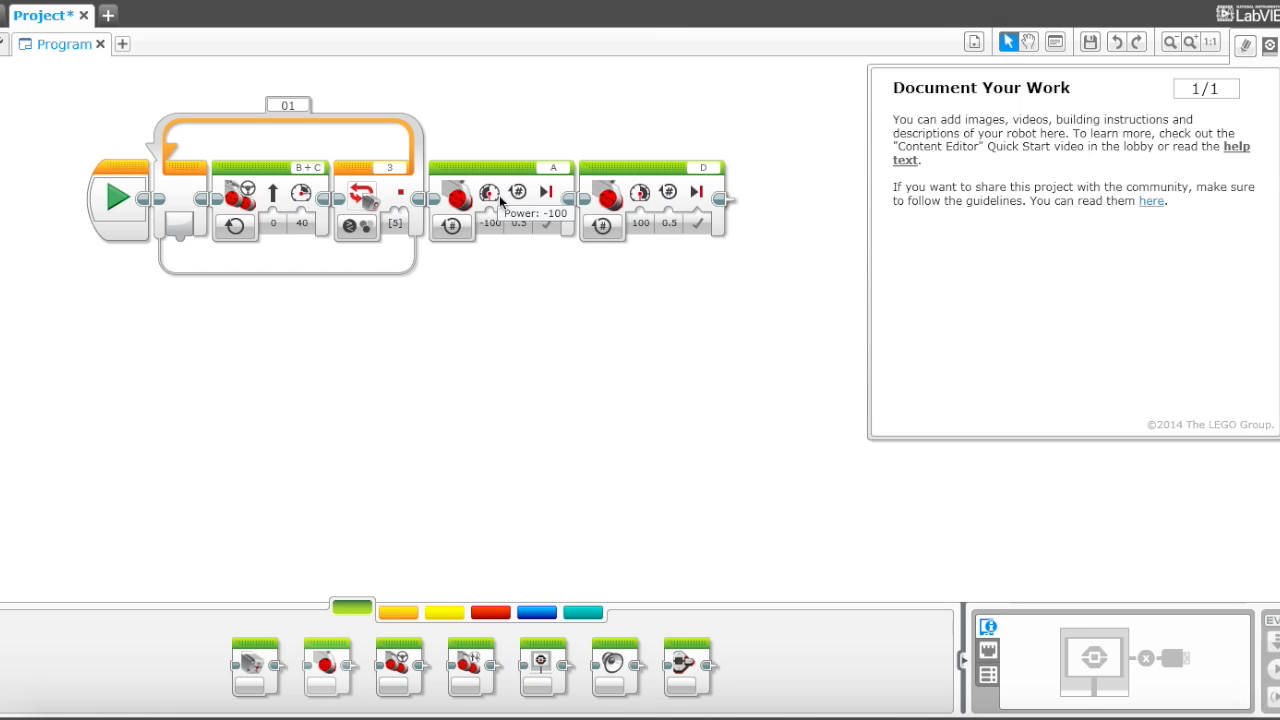
pyautogui.moveTo(685, 440)
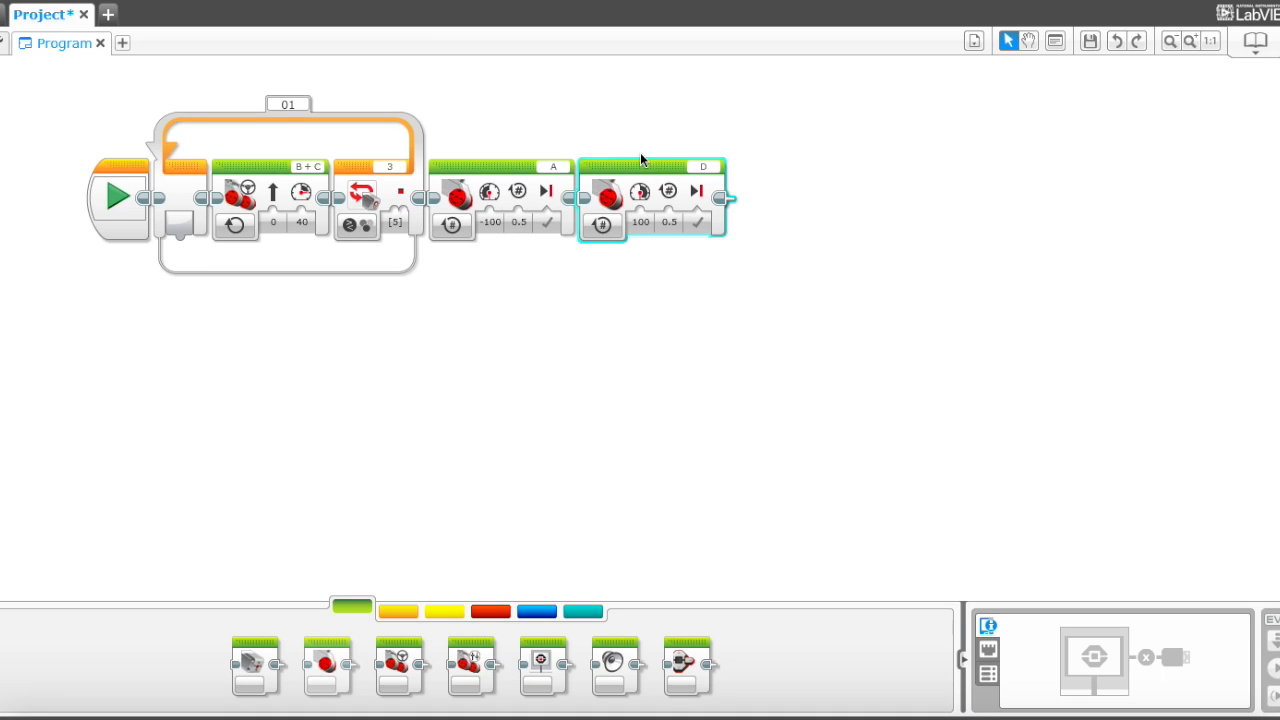
pyautogui.click(704, 166)
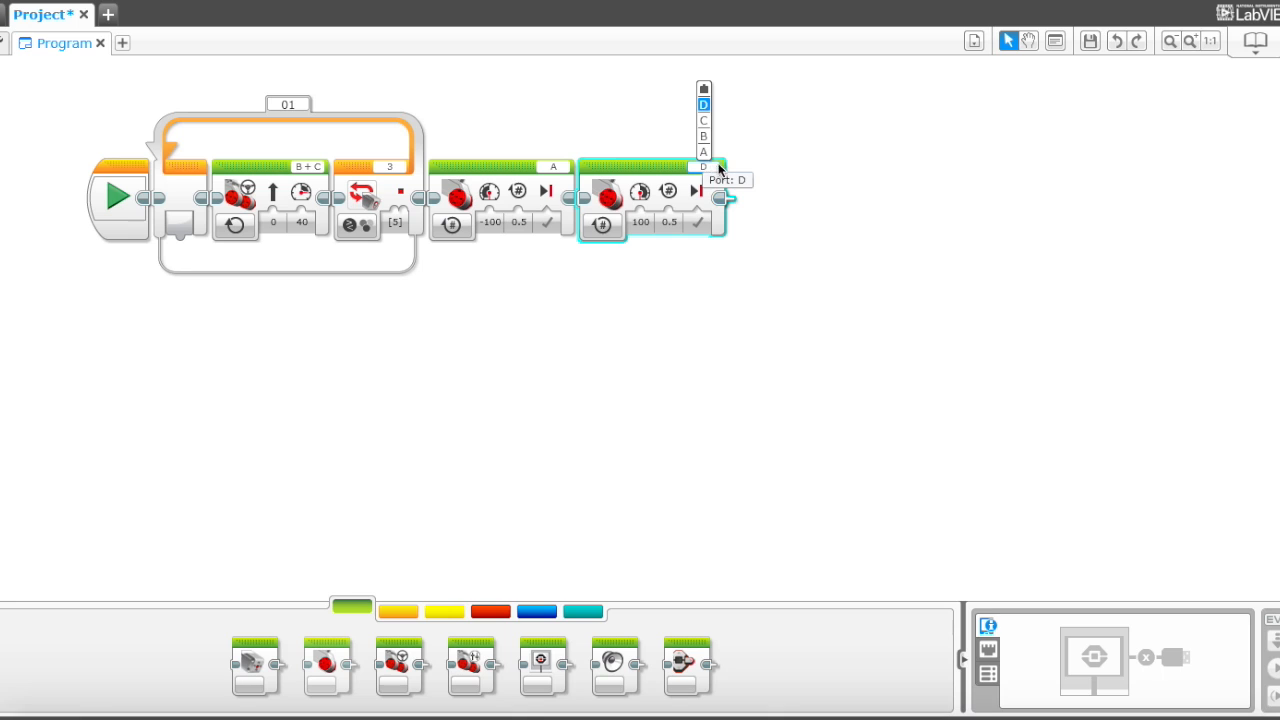
pyautogui.click(703, 152)
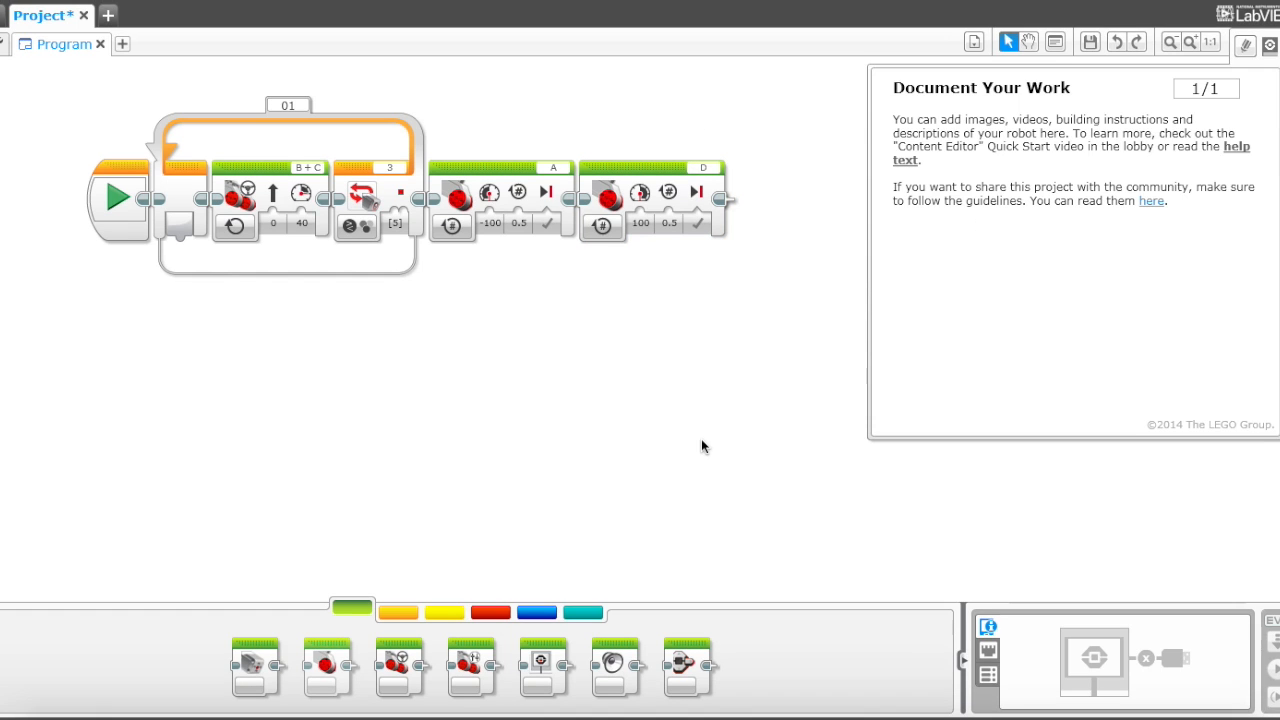
pyautogui.moveTo(315, 96)
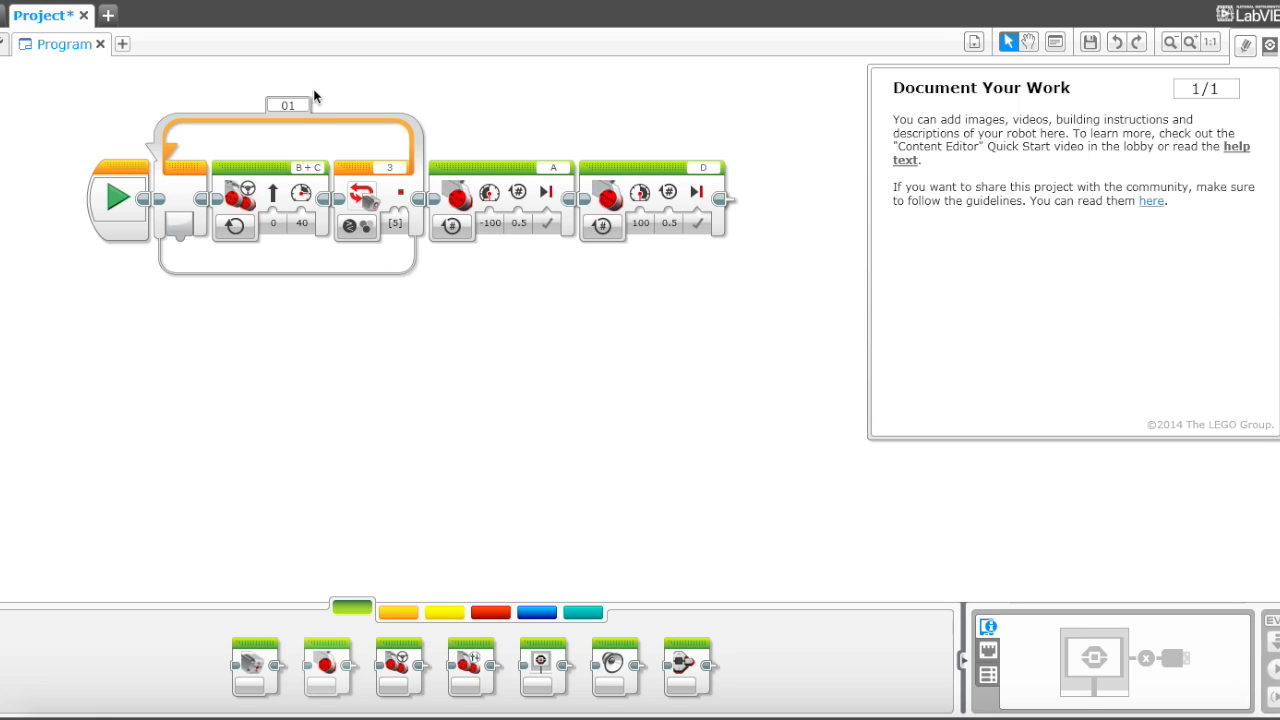
pyautogui.click(287, 150)
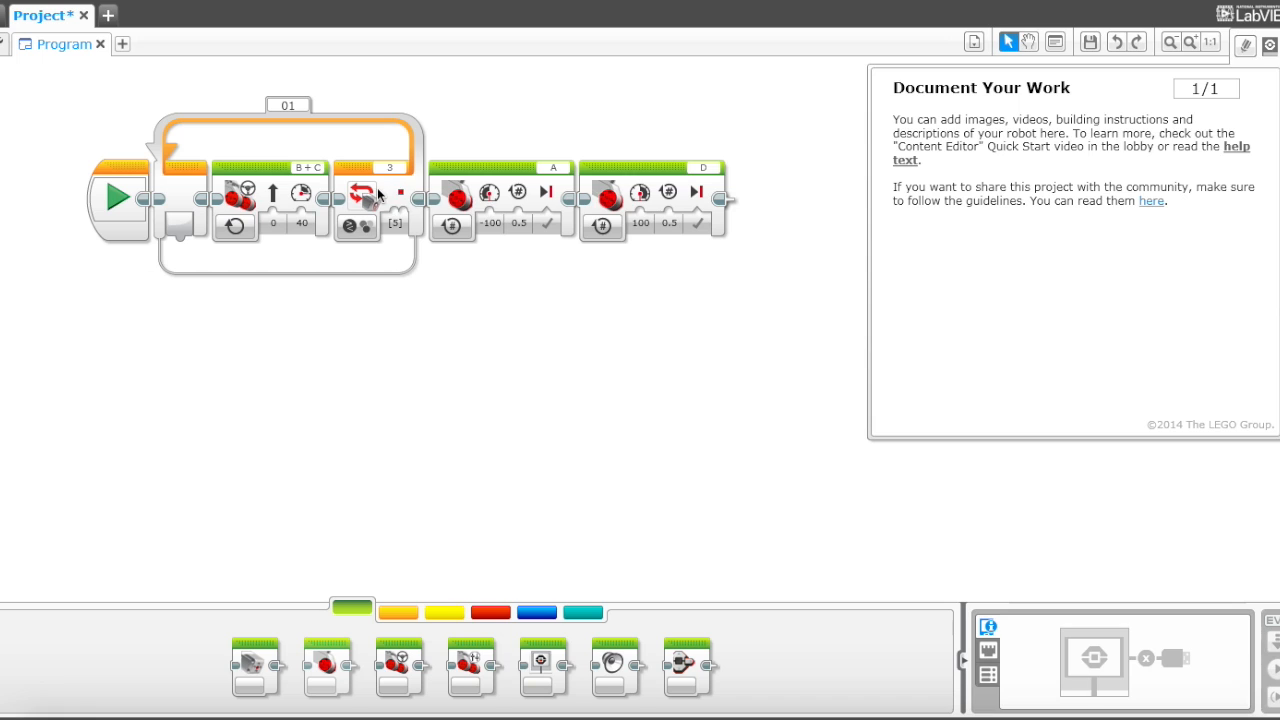
pyautogui.moveTo(519, 302)
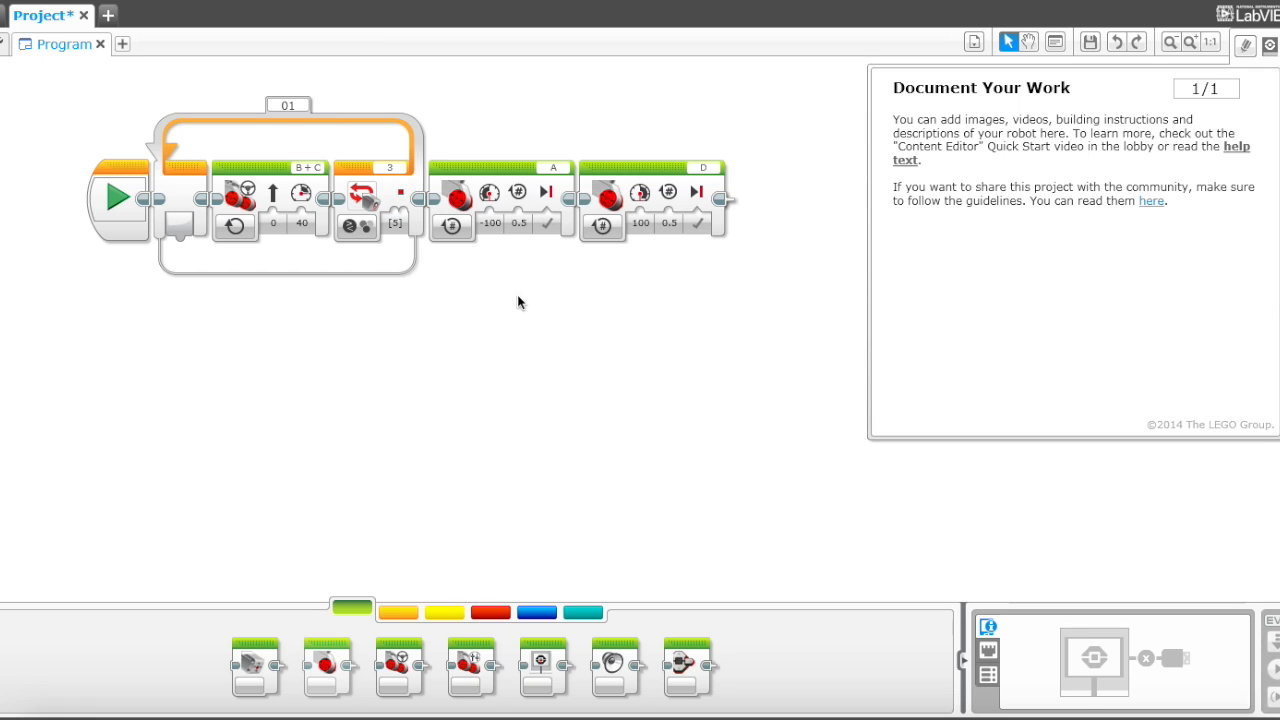
pyautogui.moveTo(437, 195)
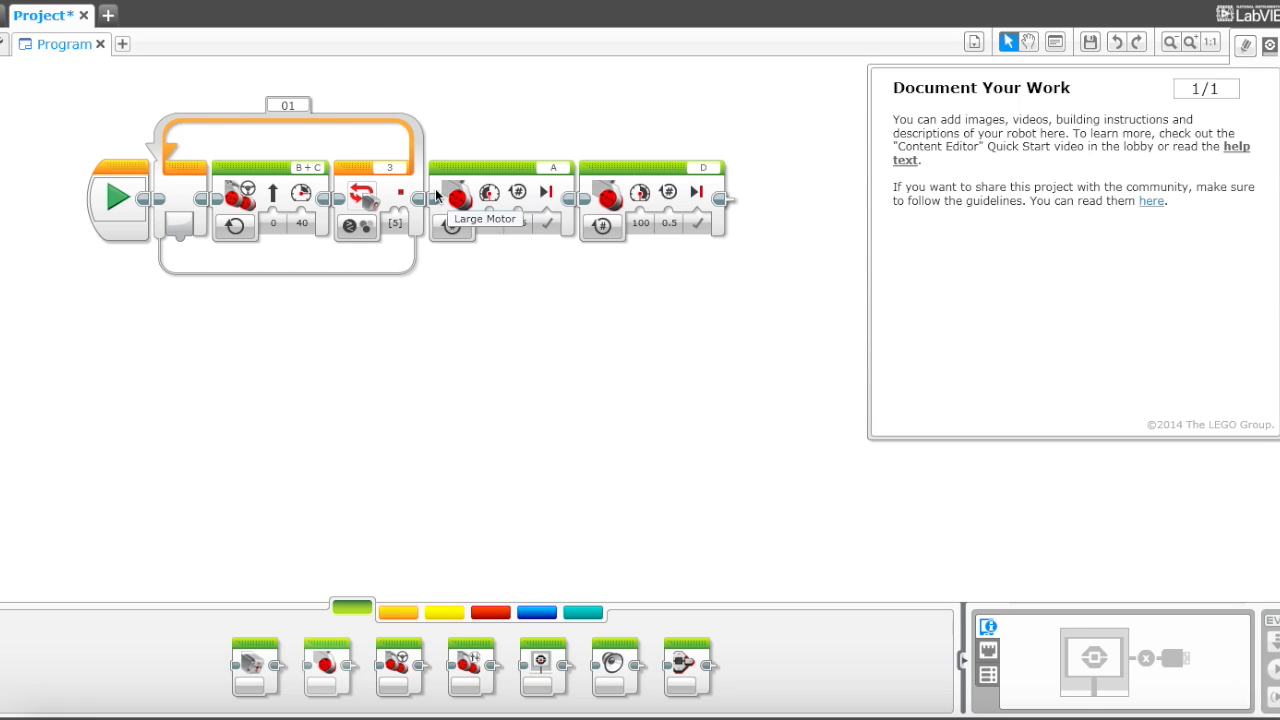